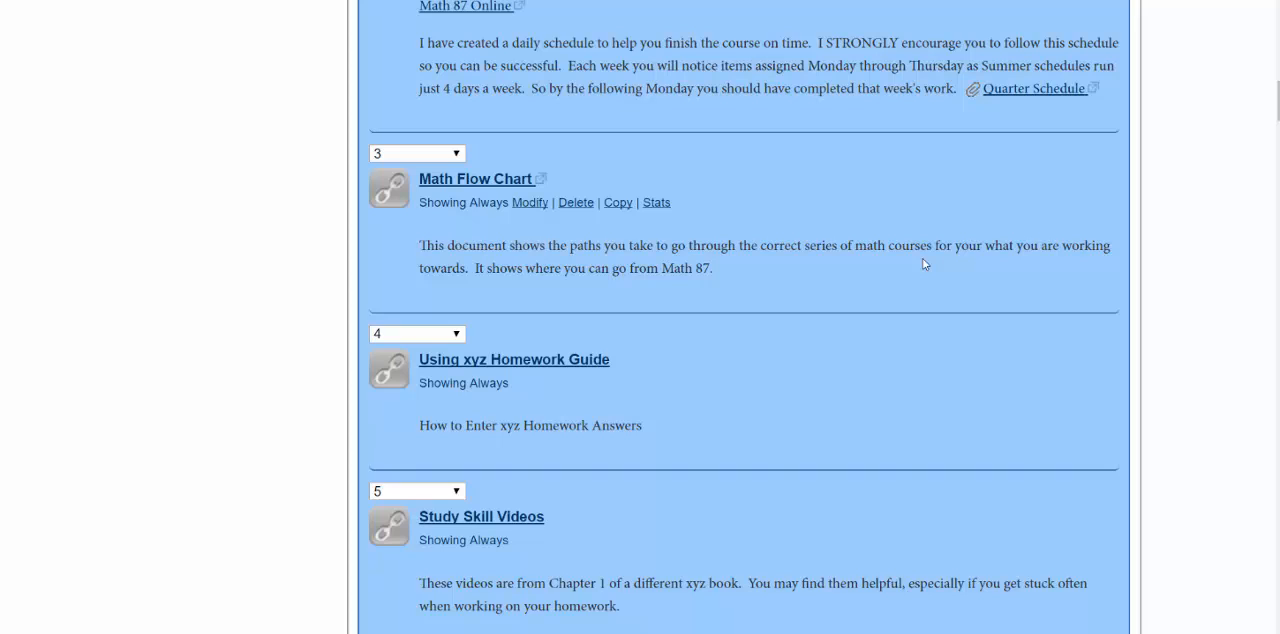
pyautogui.moveTo(950, 320)
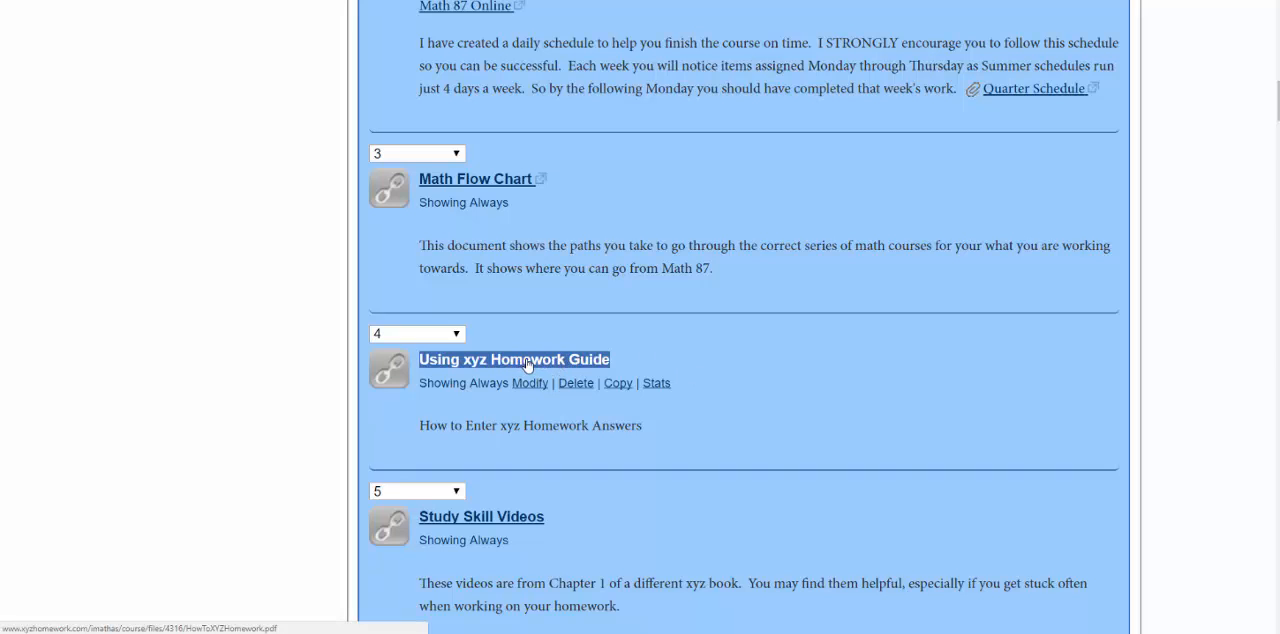
# Open the Using xyz Homework Guide PDF and skim the Entering Answers and ASCII Math pages.
pyautogui.click(512, 360)
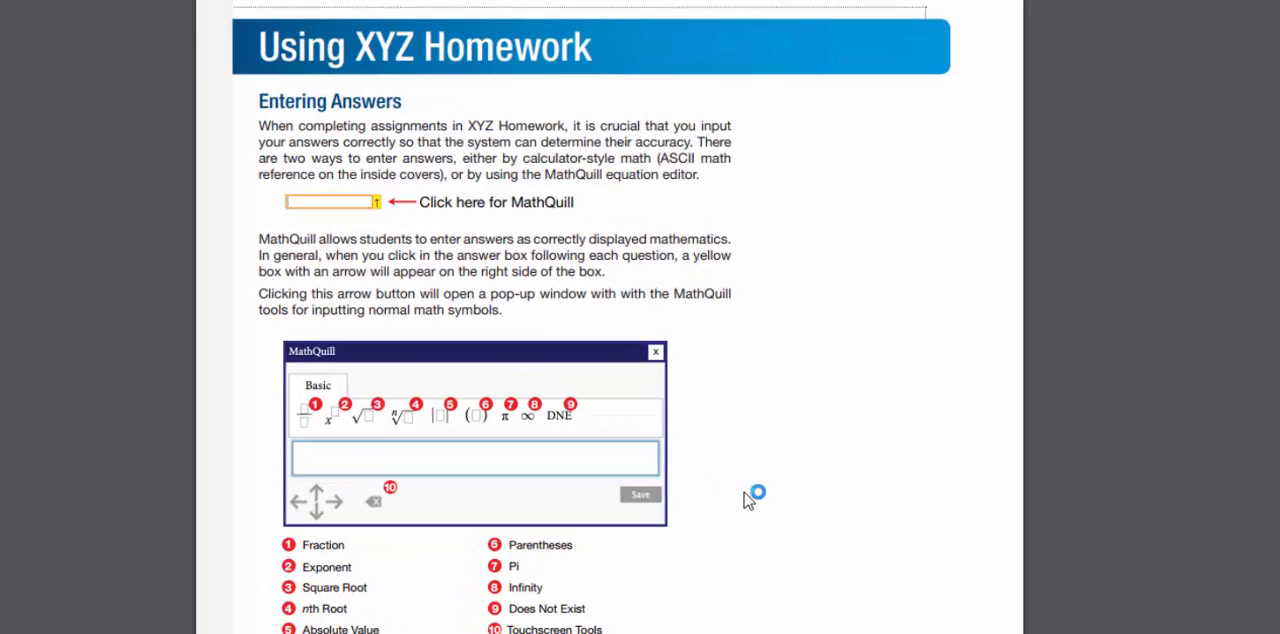
pyautogui.scroll(-3)
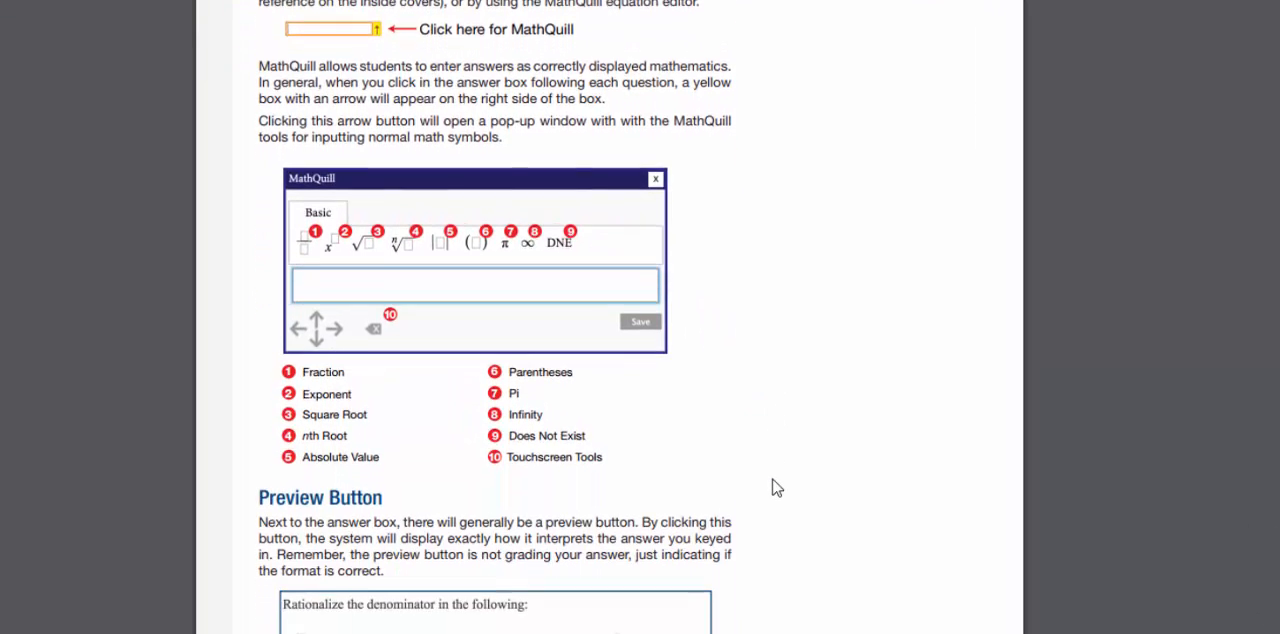
pyautogui.scroll(-3)
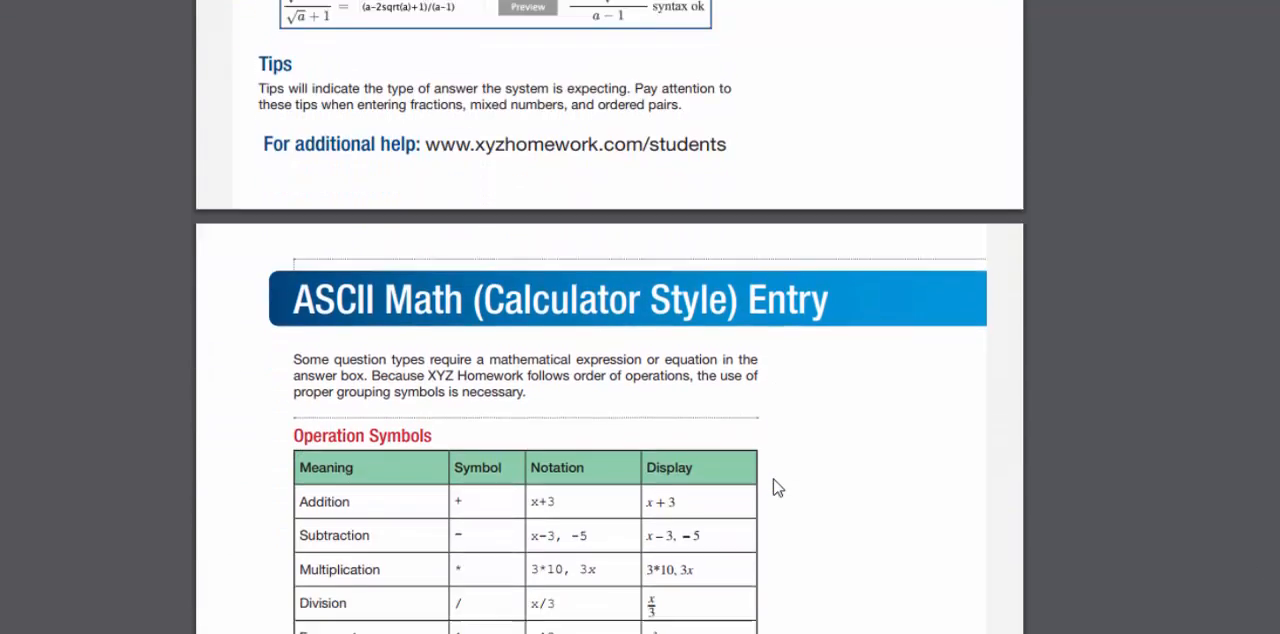
pyautogui.scroll(3)
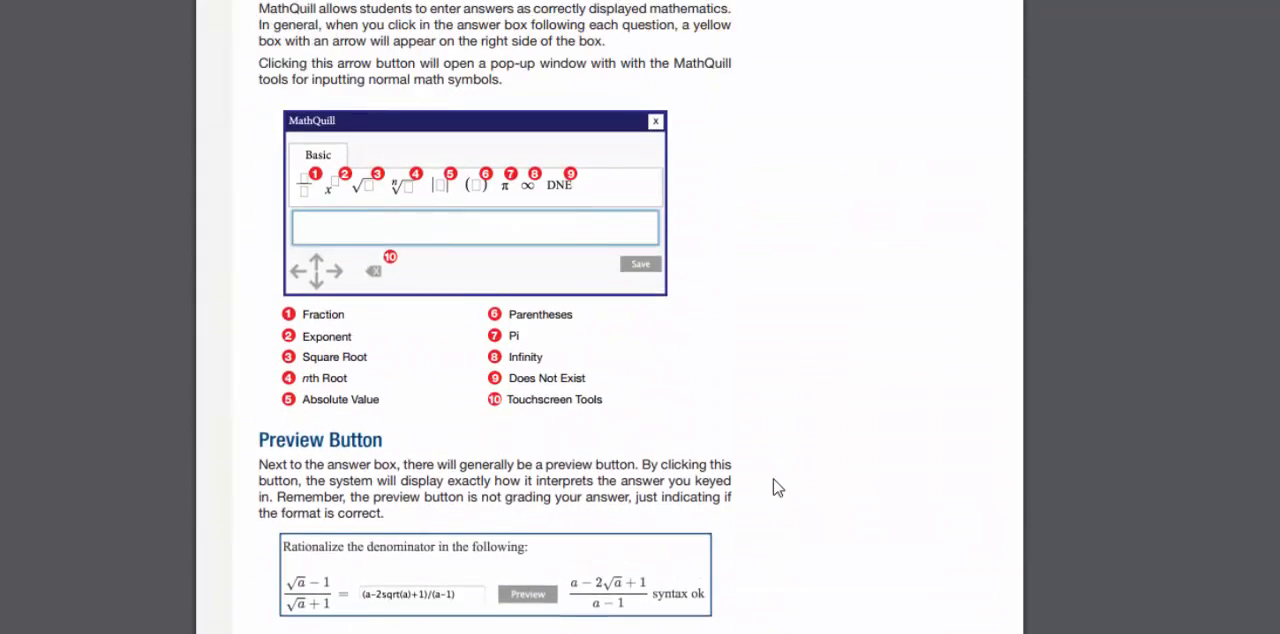
pyautogui.scroll(3)
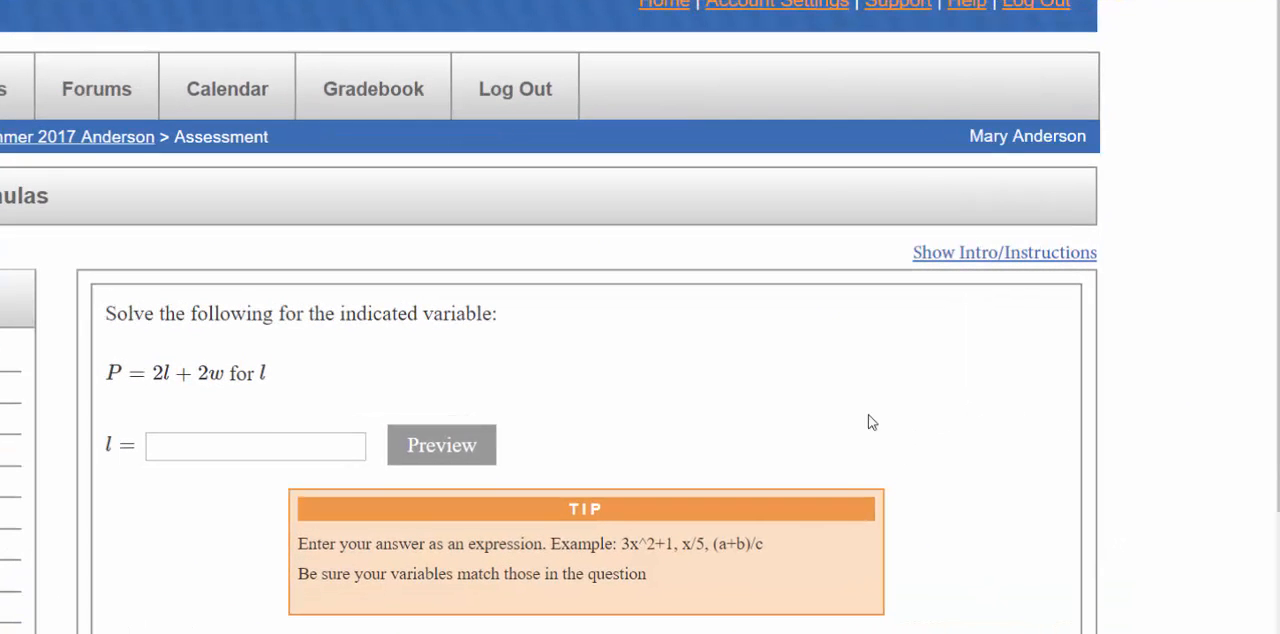
pyautogui.moveTo(852, 416)
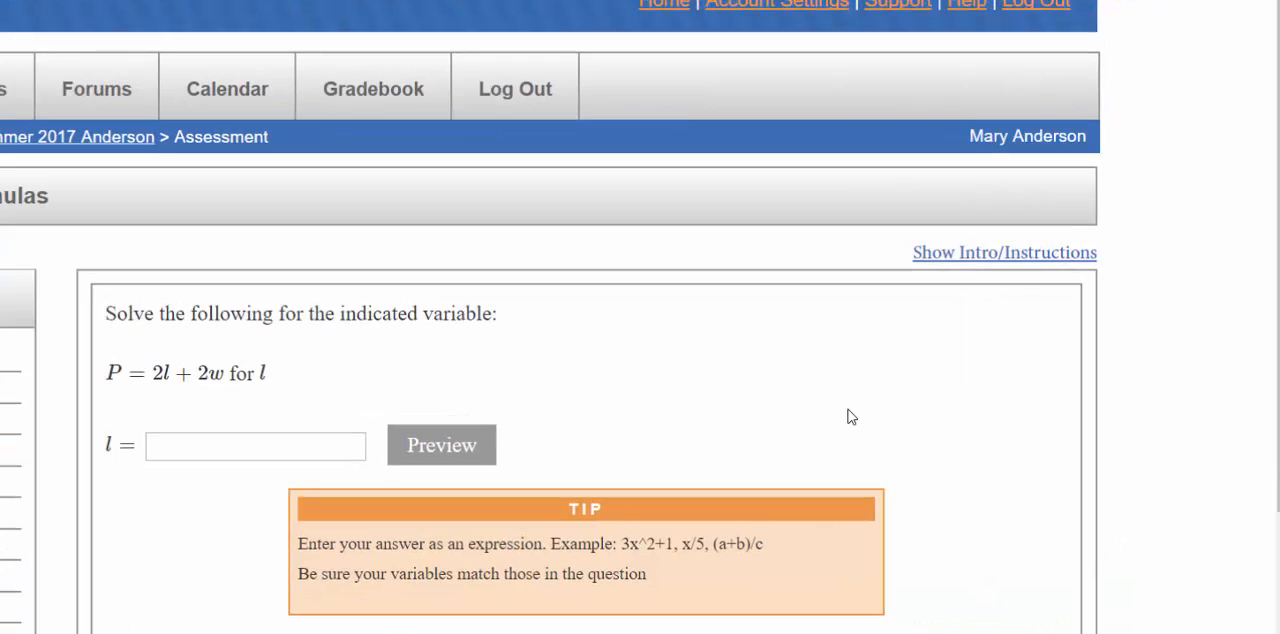
pyautogui.moveTo(856, 414)
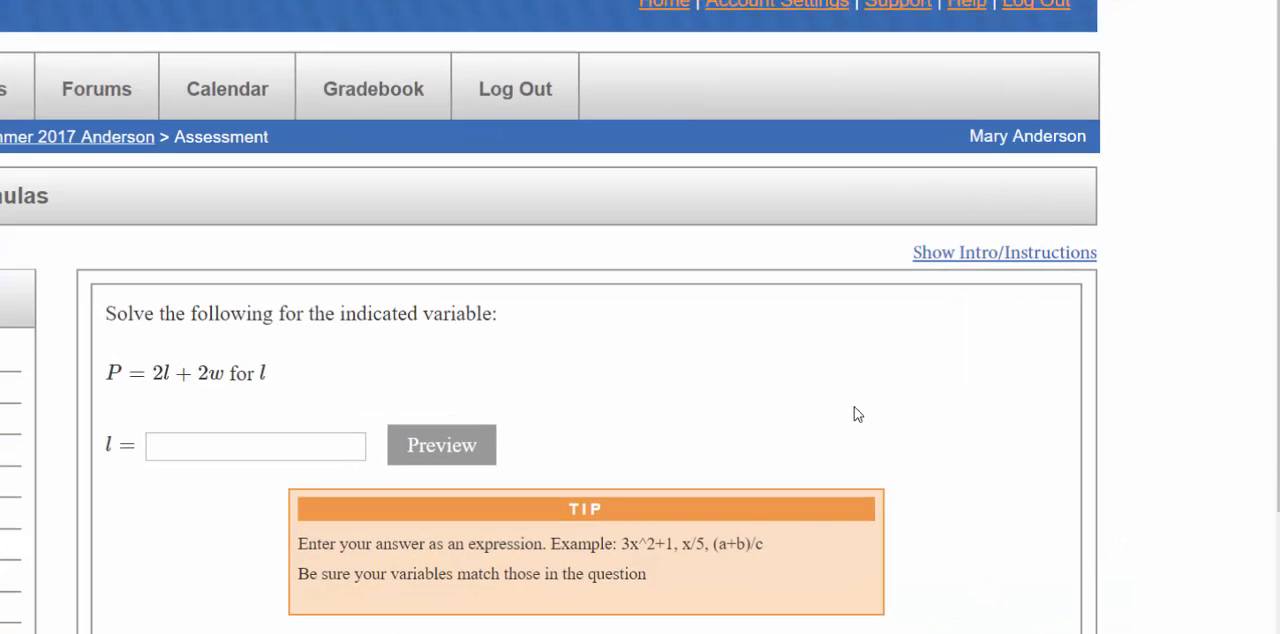
pyautogui.moveTo(688, 432)
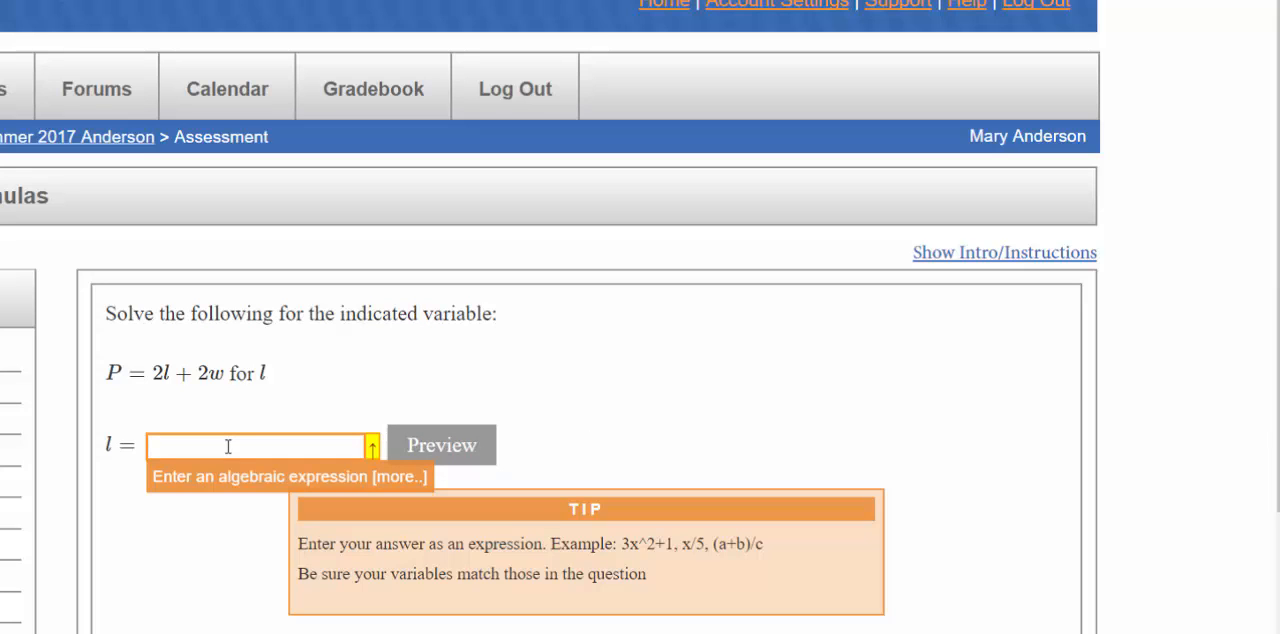
# Enter P-2w/2 as the answer for l and preview it to see the syntax reported as ok.
pyautogui.write('P')
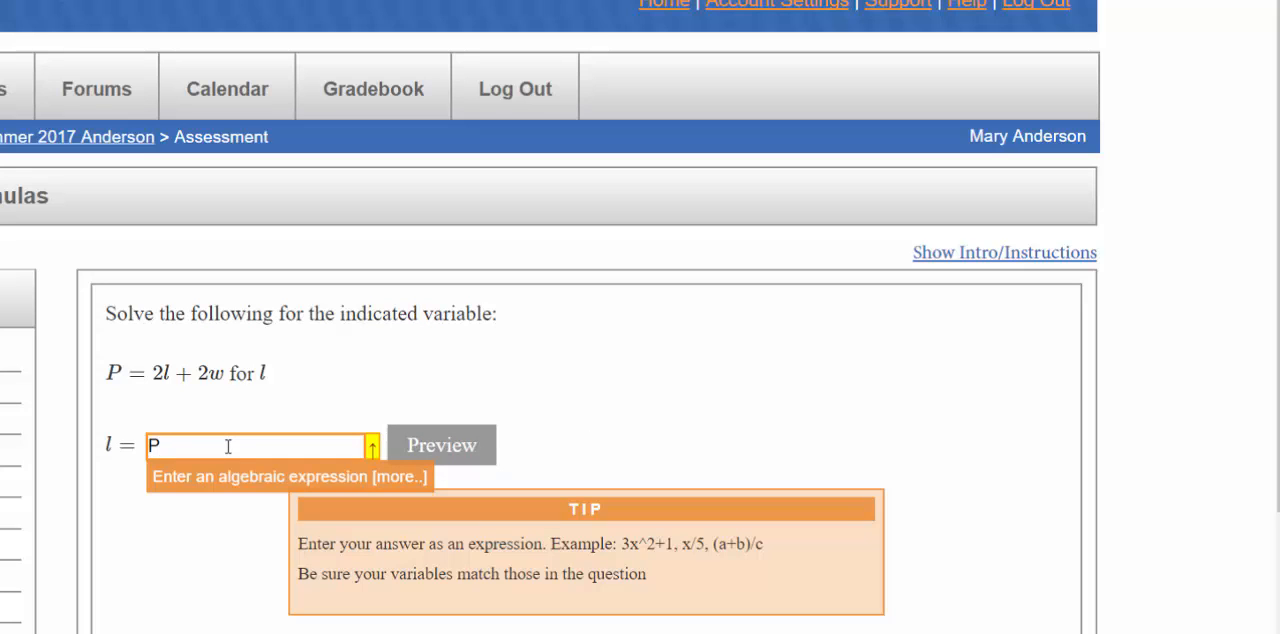
pyautogui.write('-')
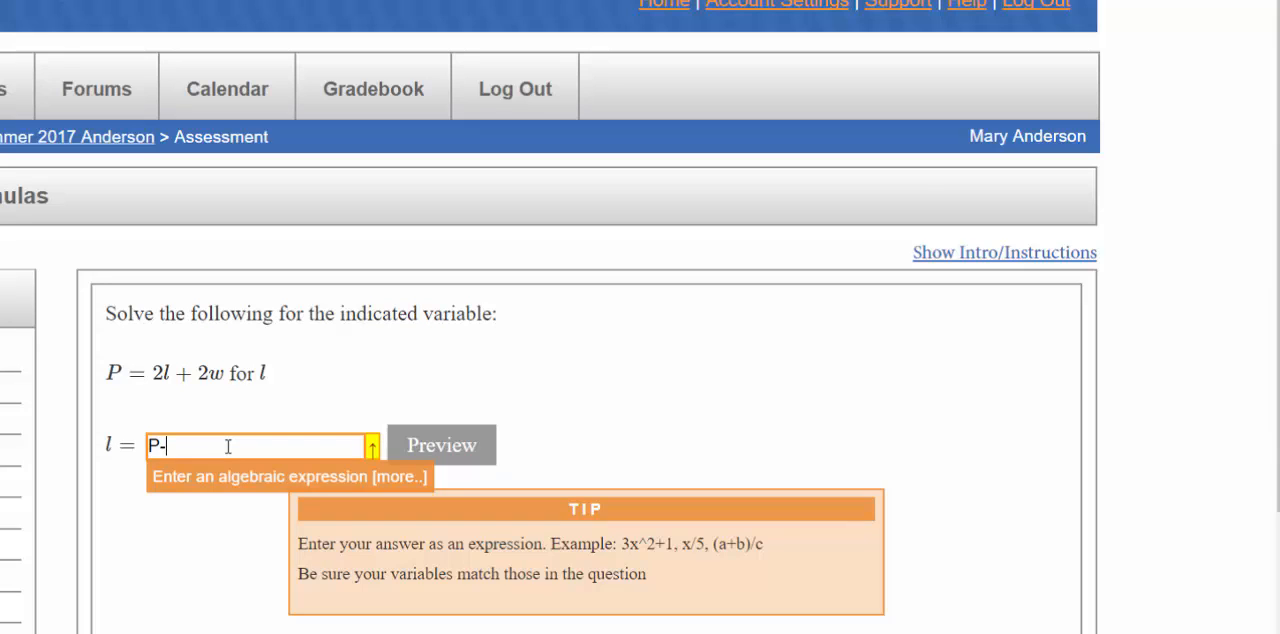
pyautogui.write('2w/')
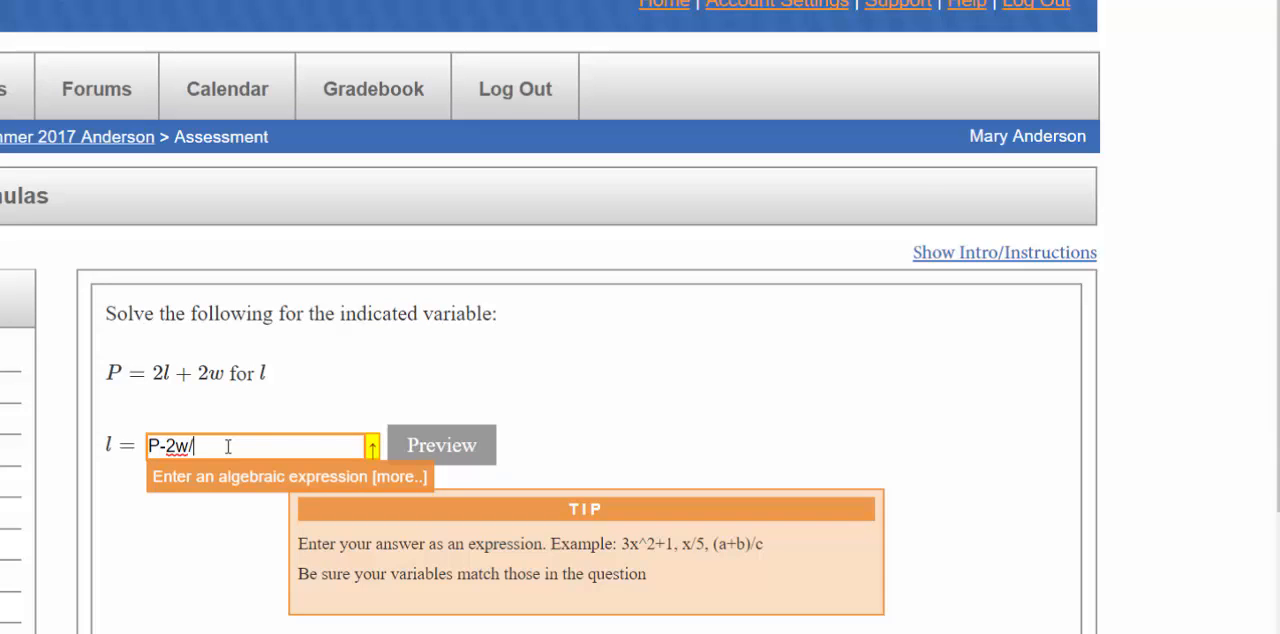
pyautogui.write('2')
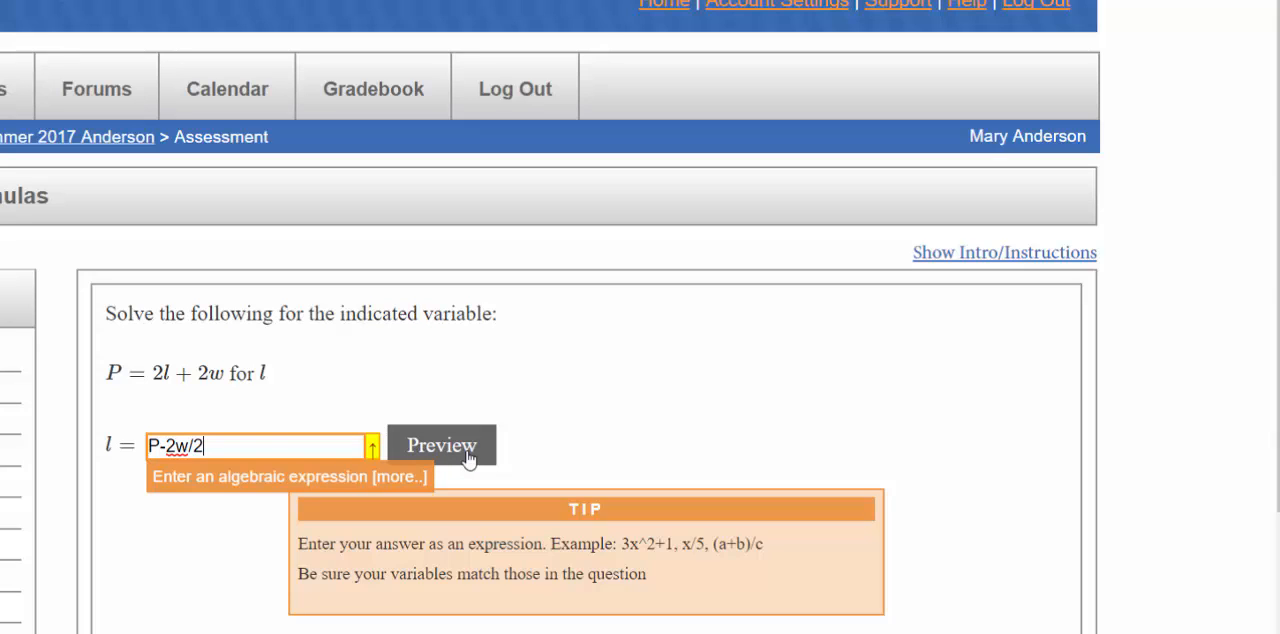
pyautogui.click(440, 444)
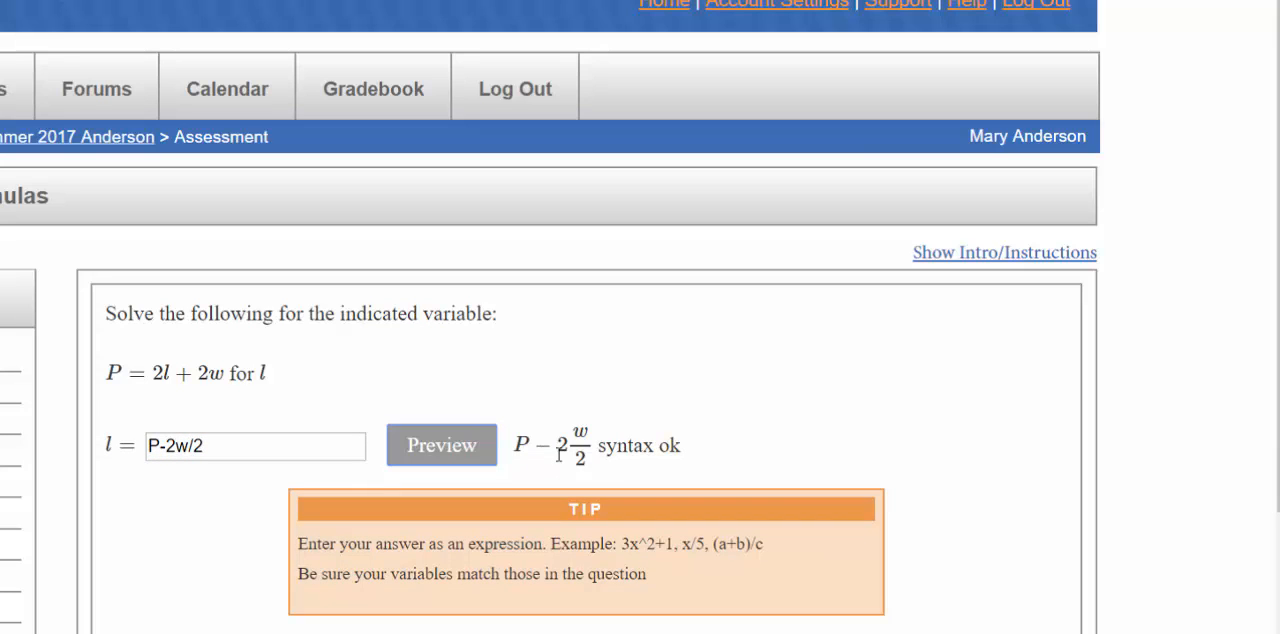
pyautogui.moveTo(596, 480)
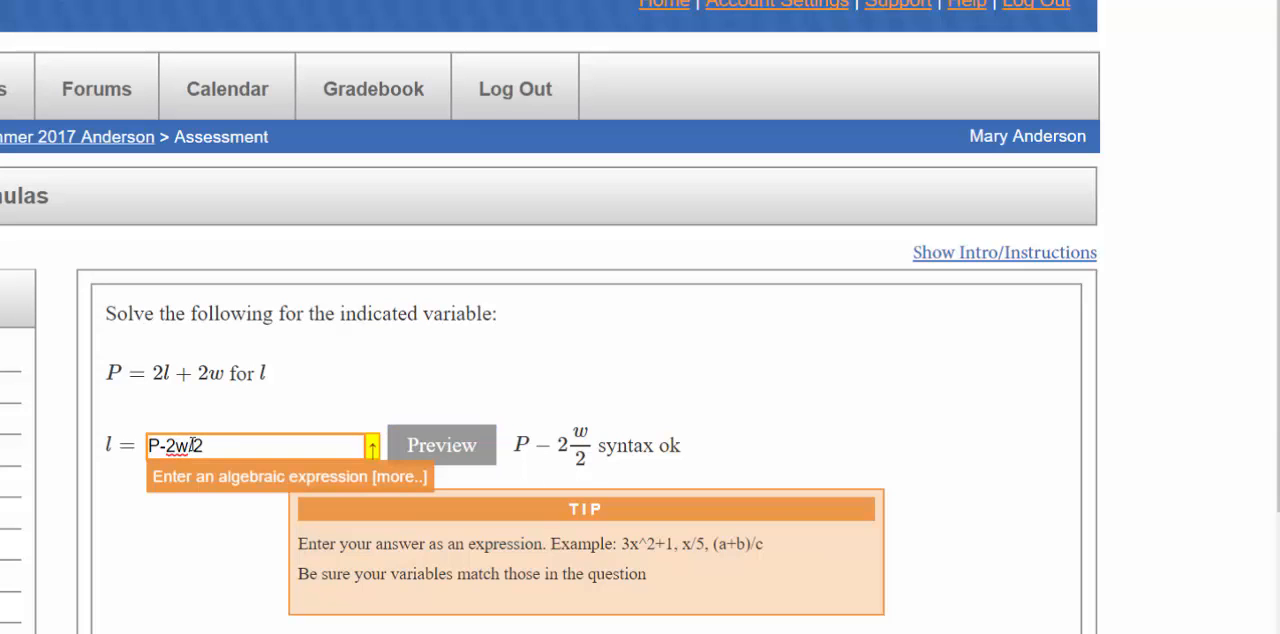
# Parenthesize to (P-2w)/2, preview it as P−2w over 2, then clear the answer box.
pyautogui.write(')')
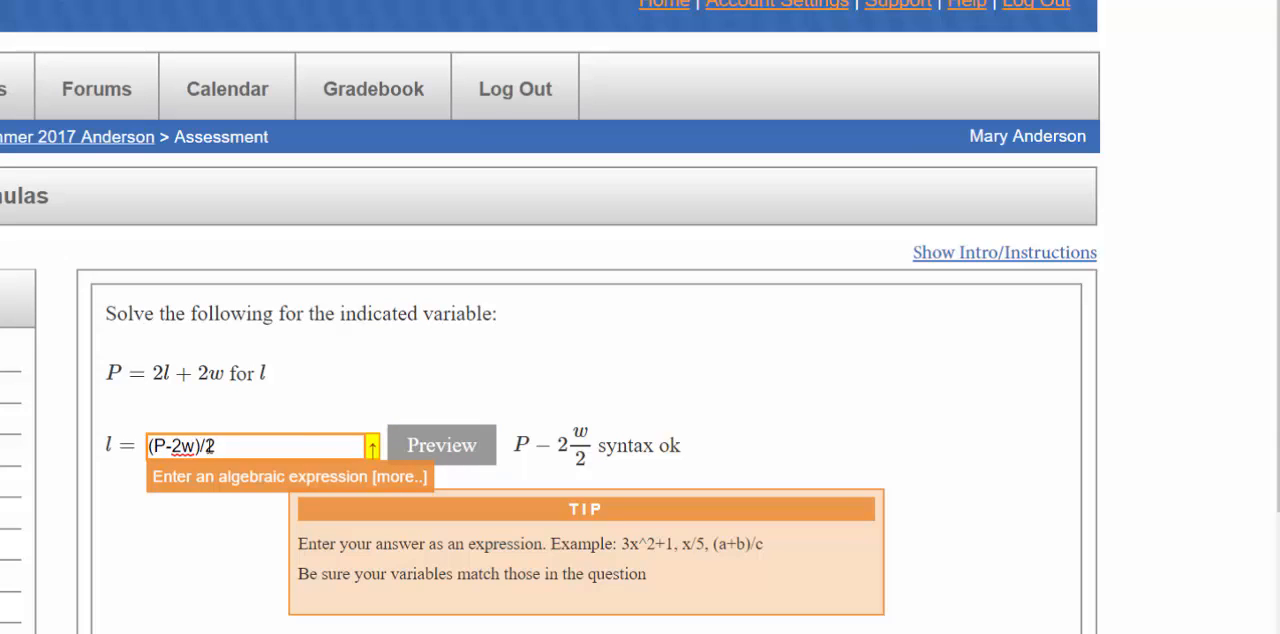
pyautogui.moveTo(404, 456)
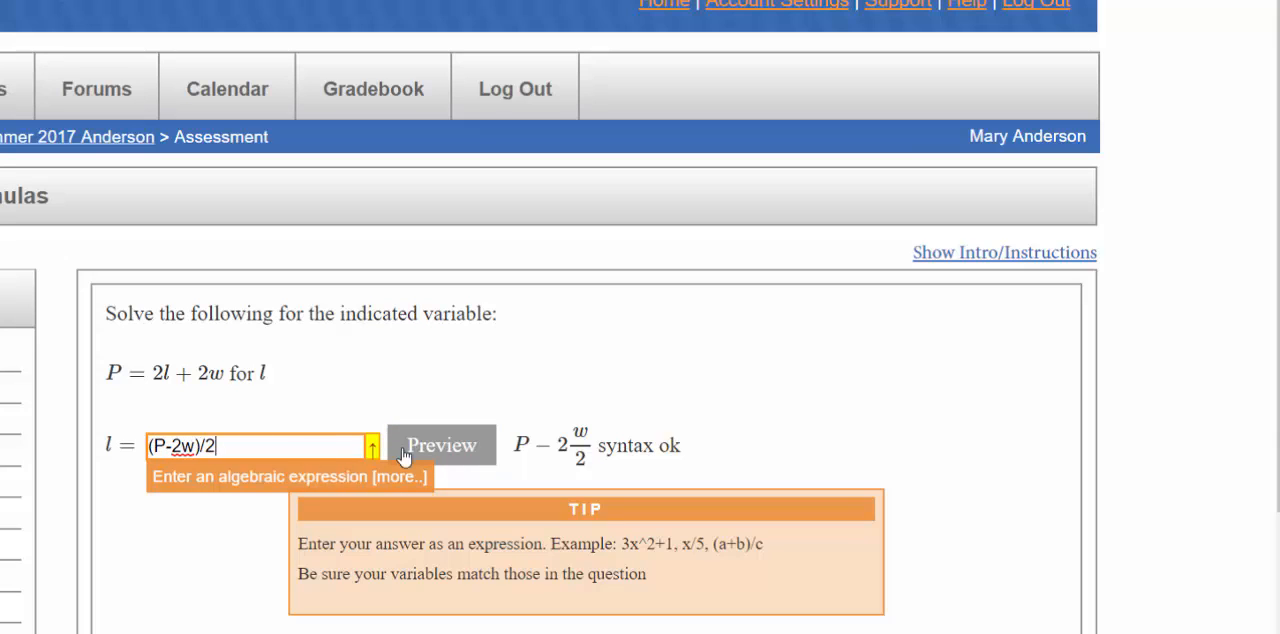
pyautogui.click(440, 444)
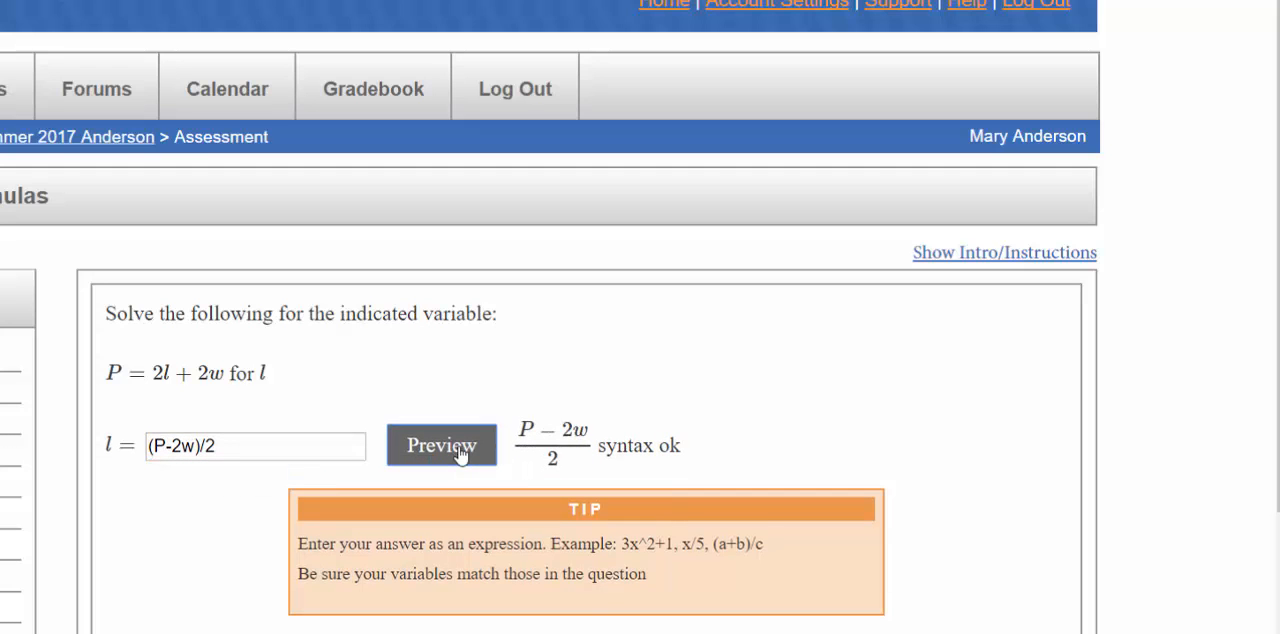
pyautogui.click(440, 444)
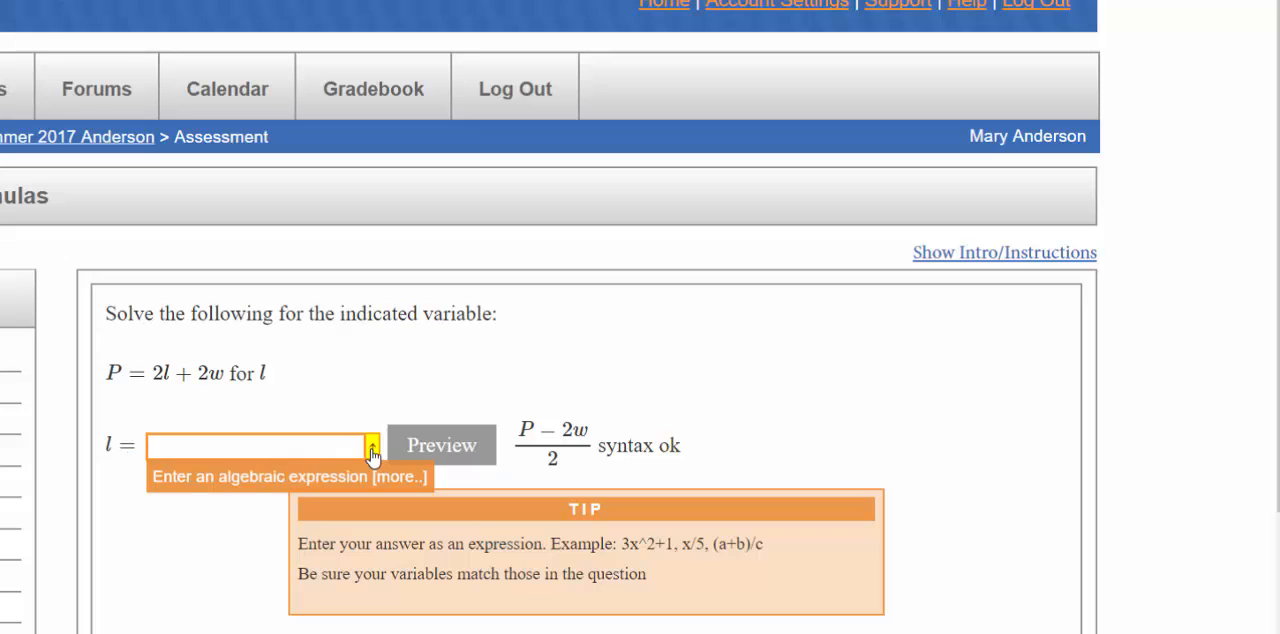
pyautogui.click(372, 444)
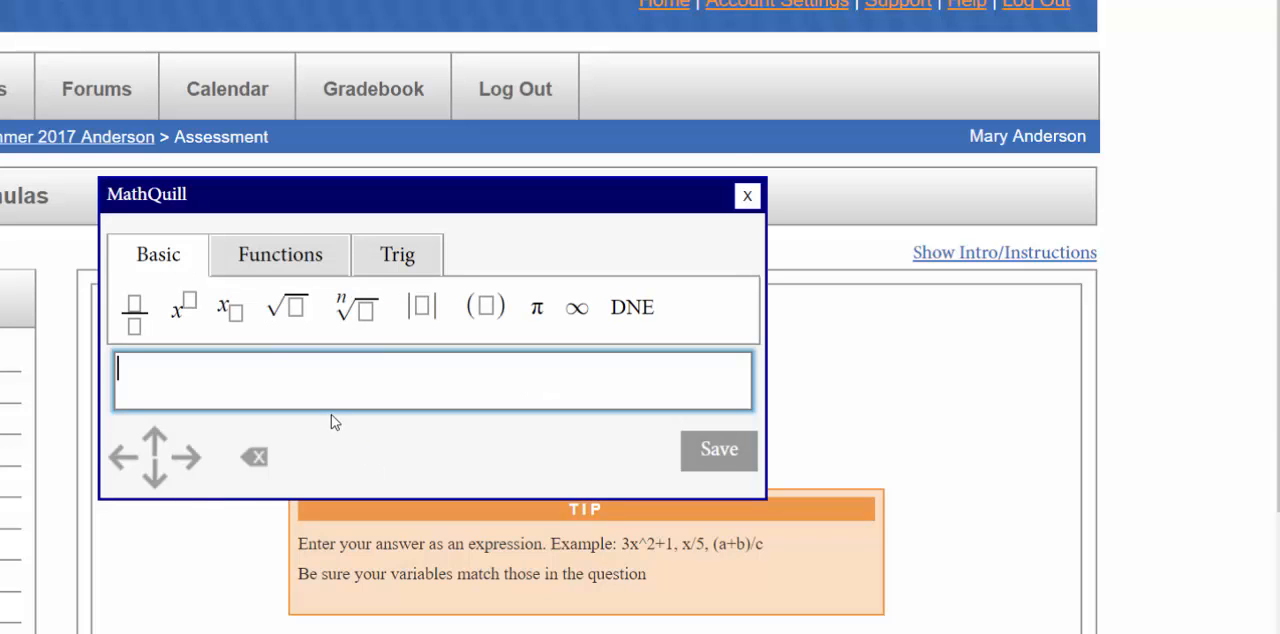
pyautogui.moveTo(484, 308)
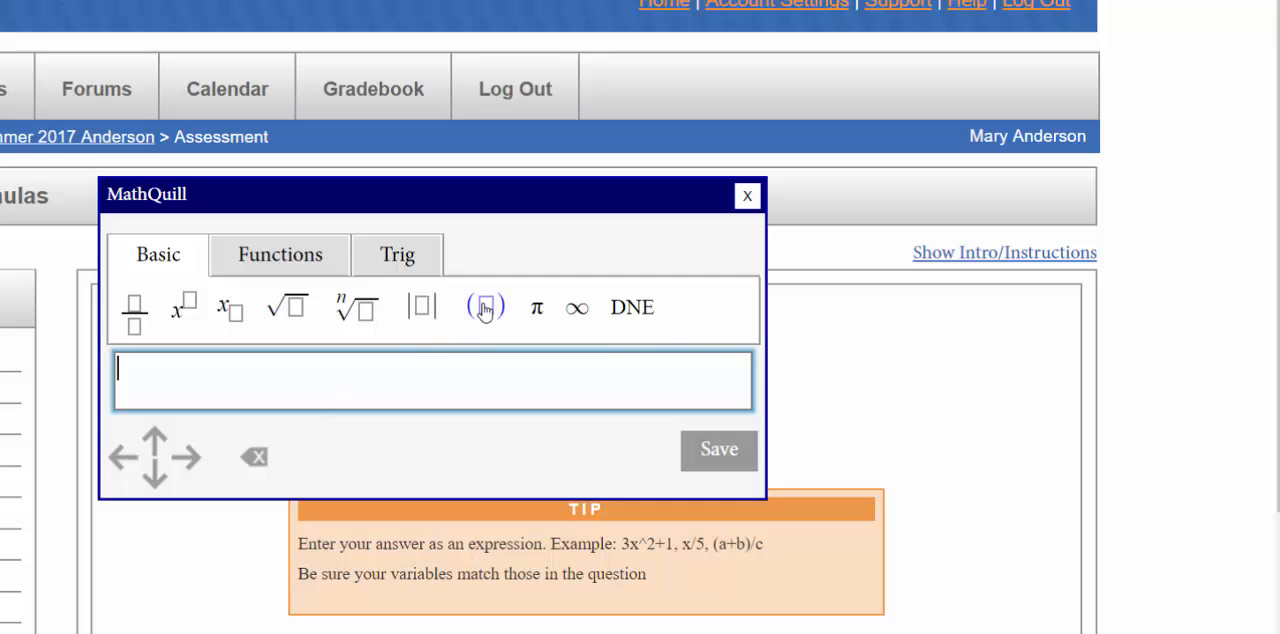
pyautogui.moveTo(232, 308)
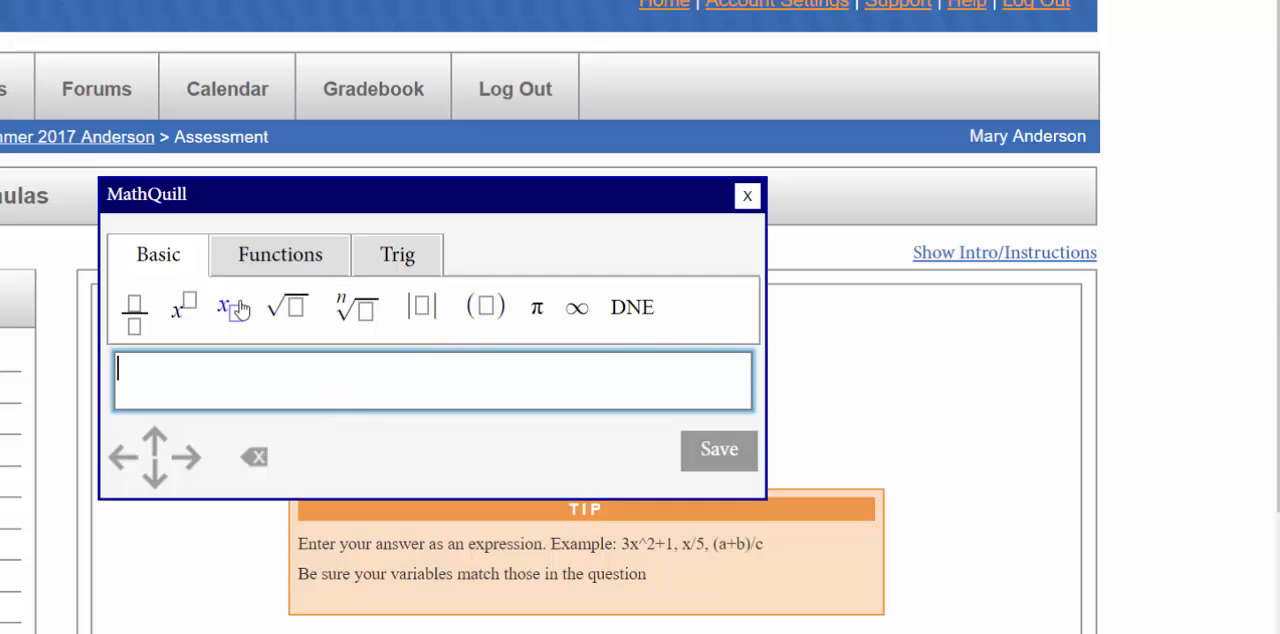
pyautogui.moveTo(182, 308)
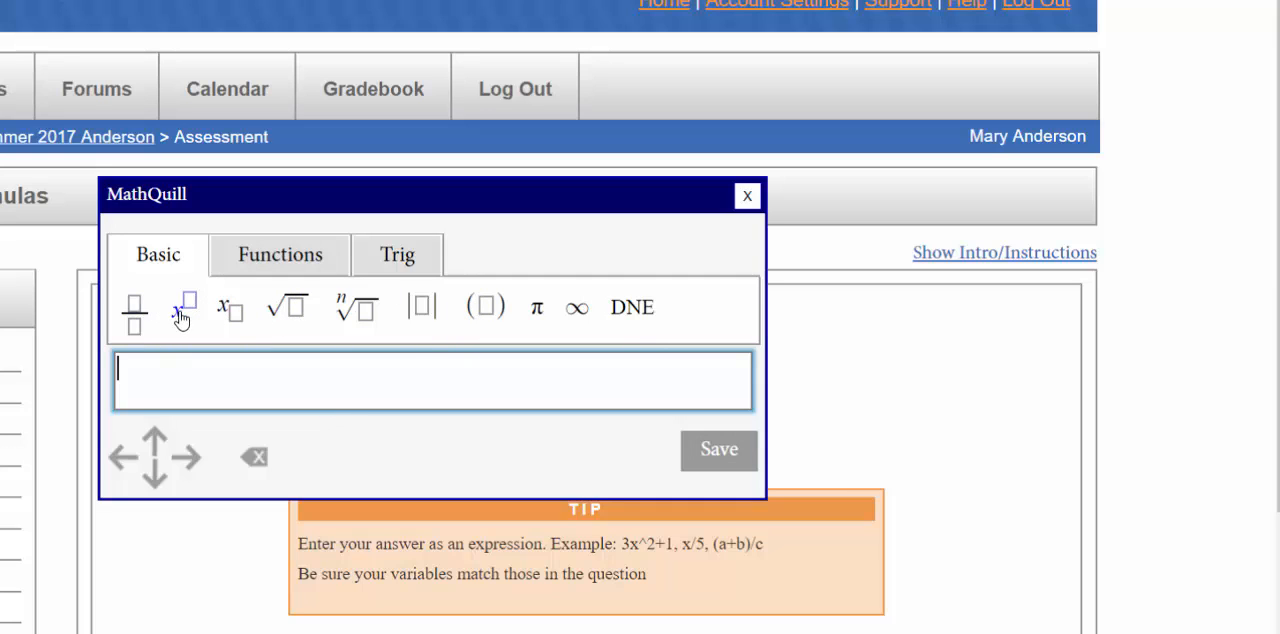
pyautogui.moveTo(288, 314)
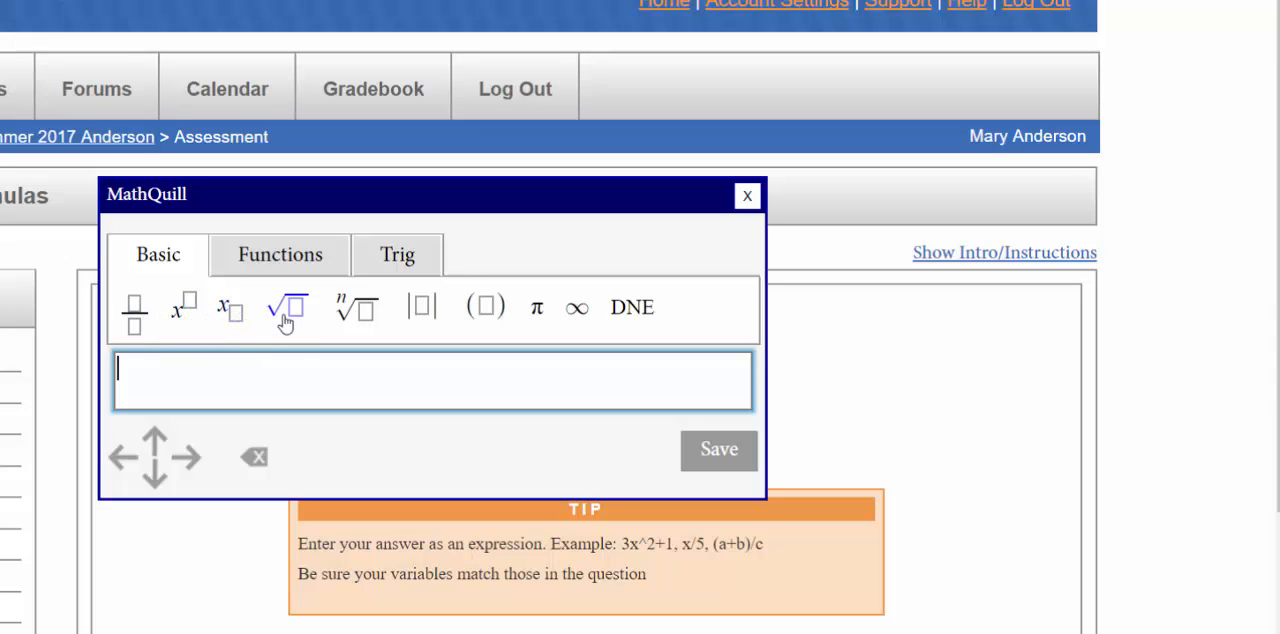
pyautogui.moveTo(536, 308)
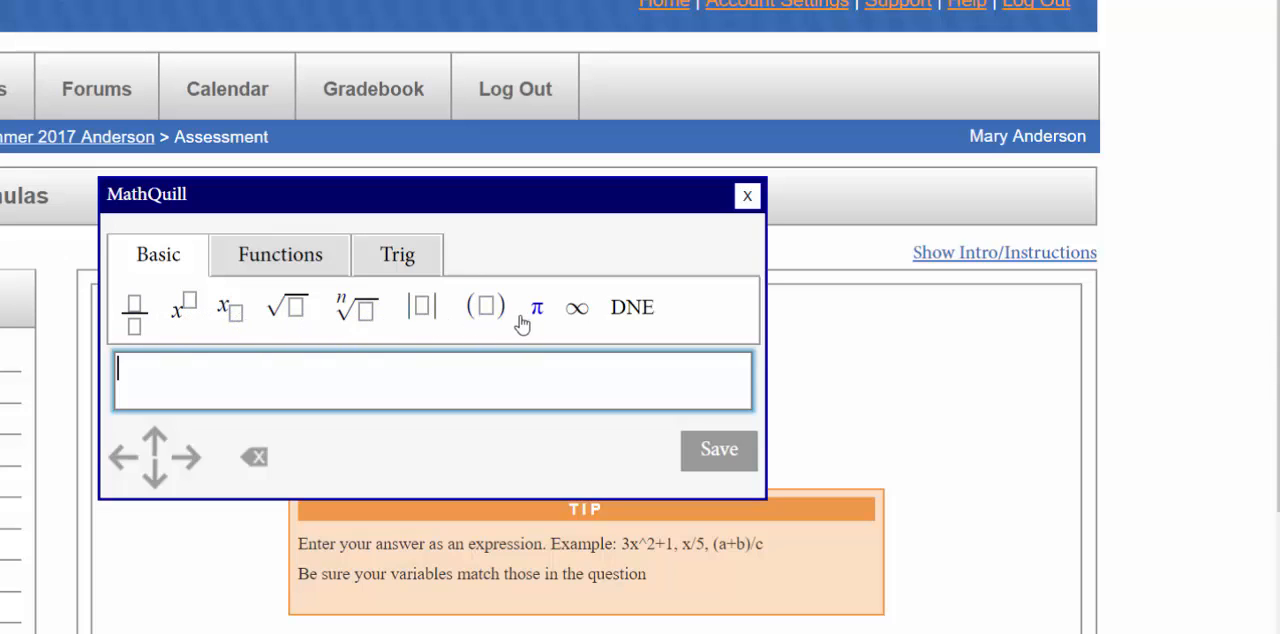
pyautogui.click(280, 254)
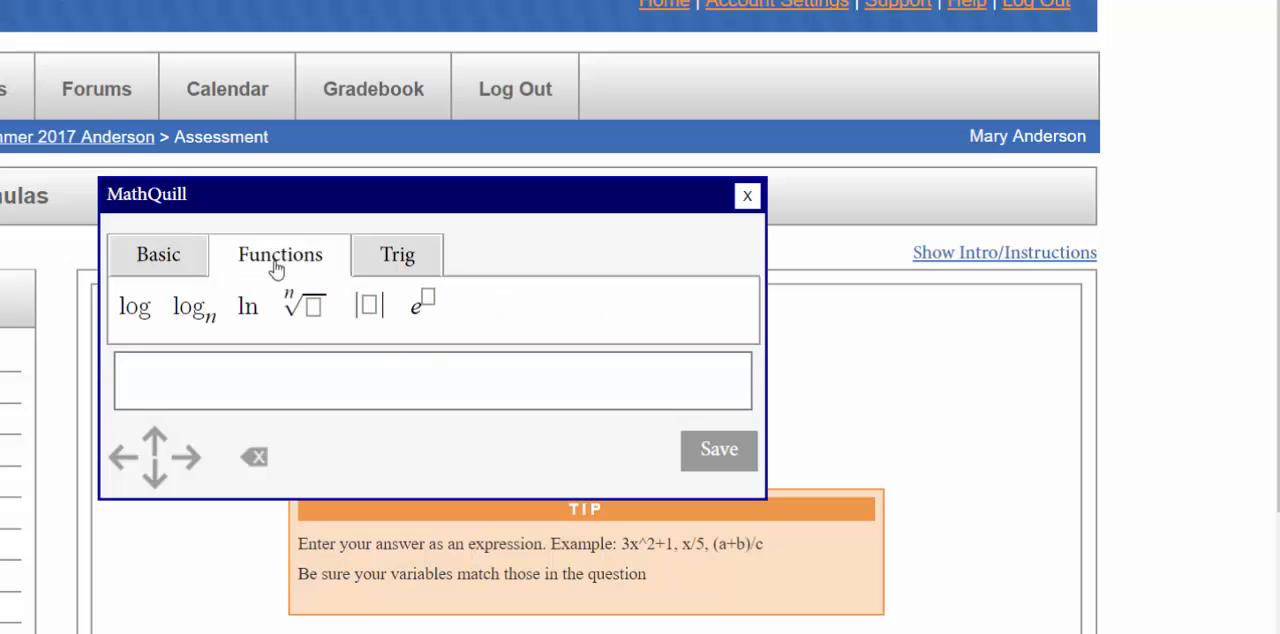
pyautogui.click(396, 254)
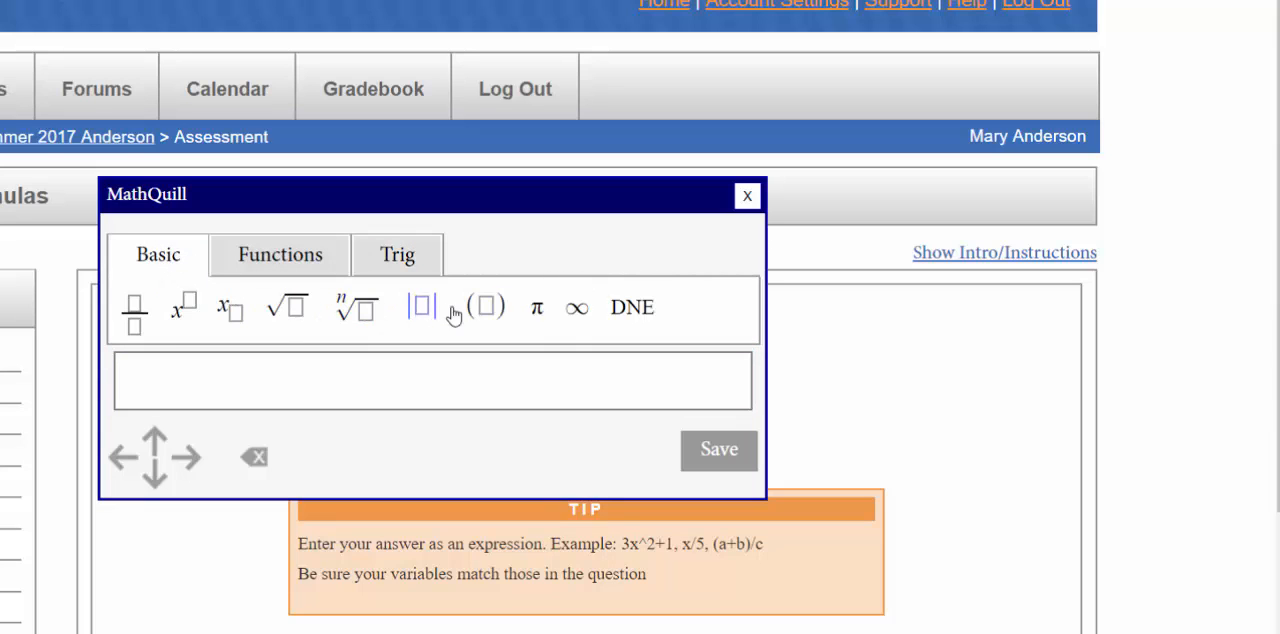
# Build (p − 2w) over 2 in MathQuill with parentheses and fraction templates and save it to the answer box.
pyautogui.click(484, 308)
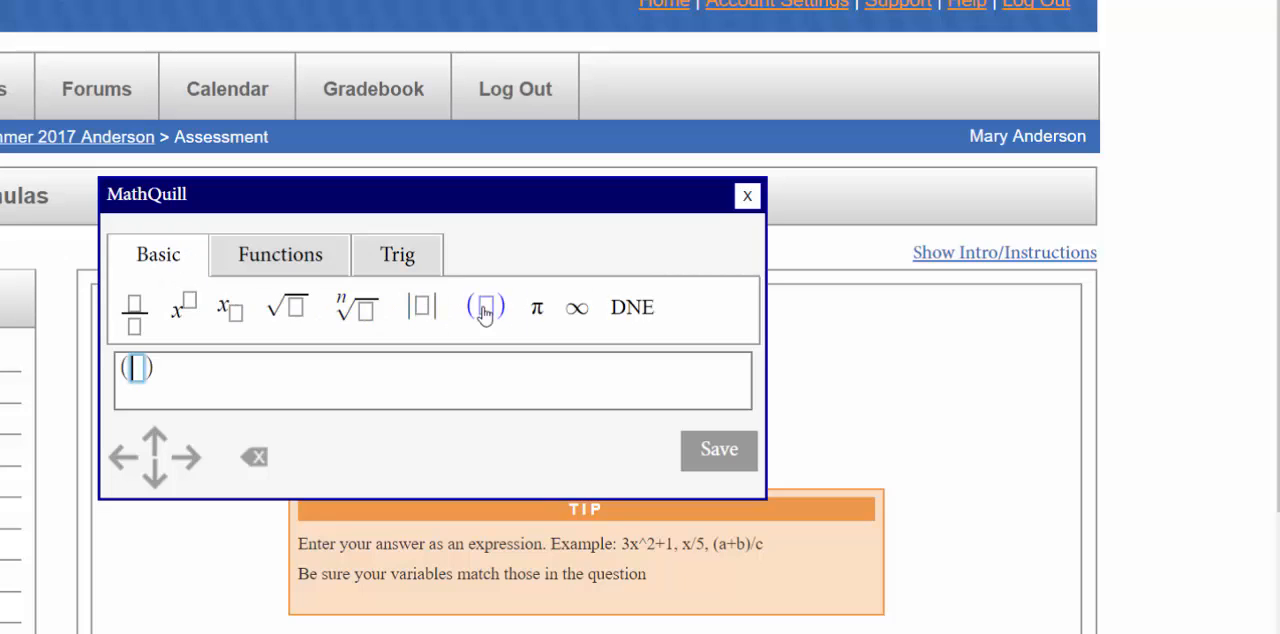
pyautogui.write('p -')
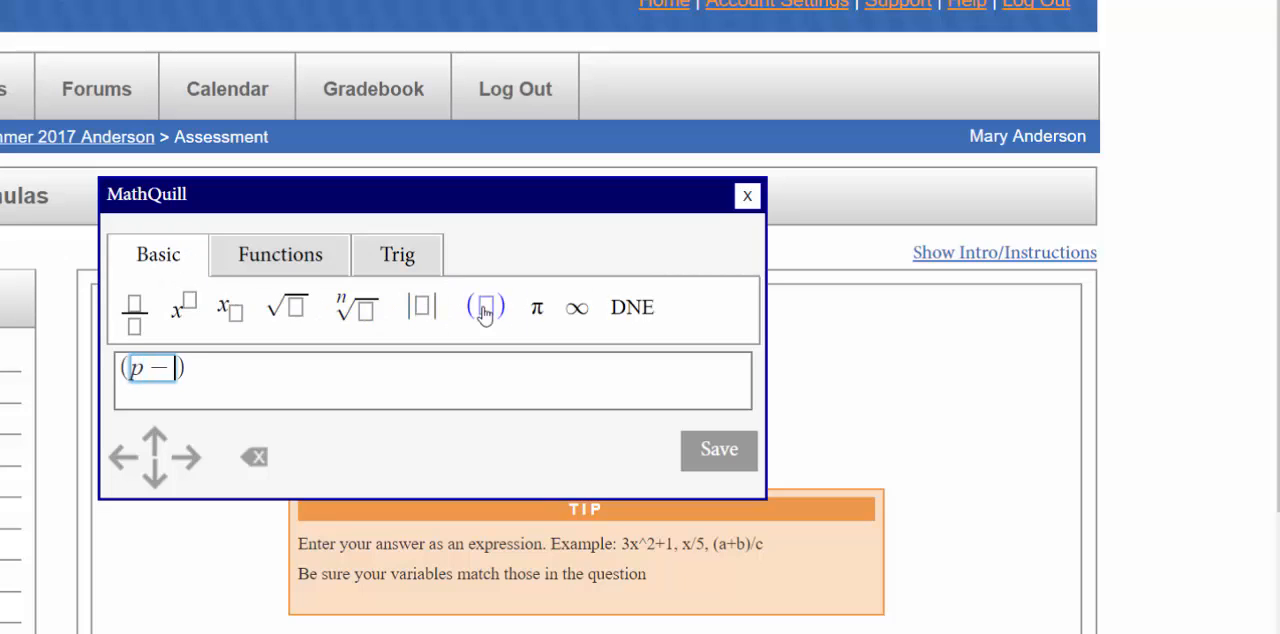
pyautogui.write('2w')
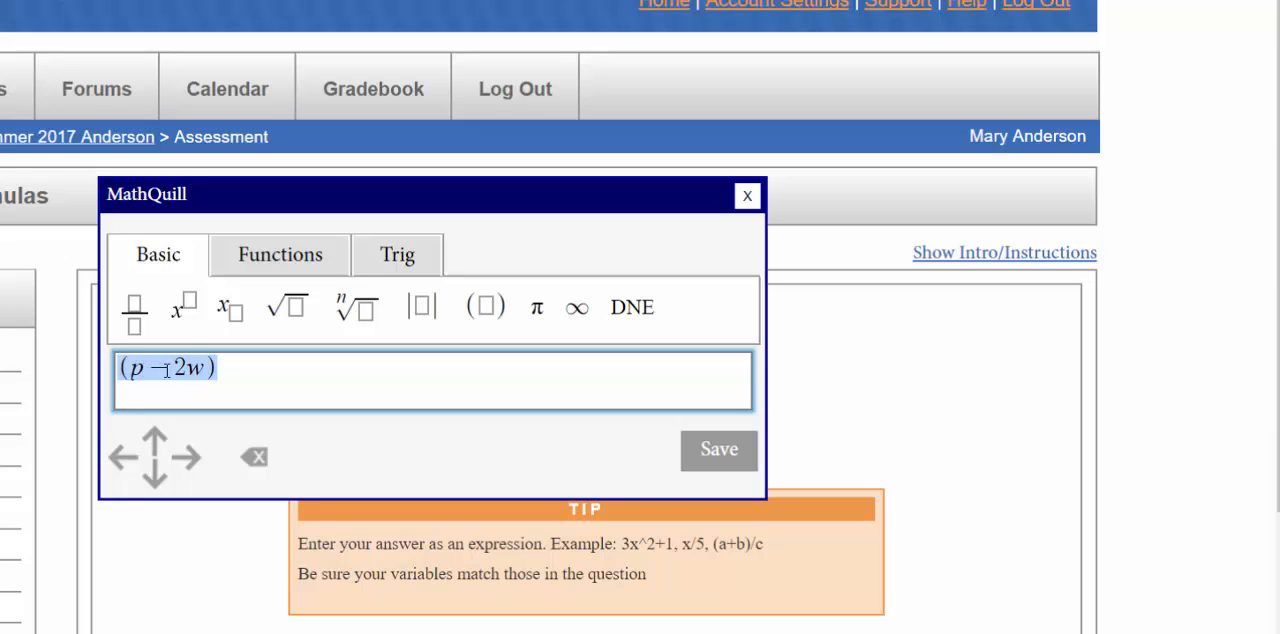
pyautogui.click(132, 308)
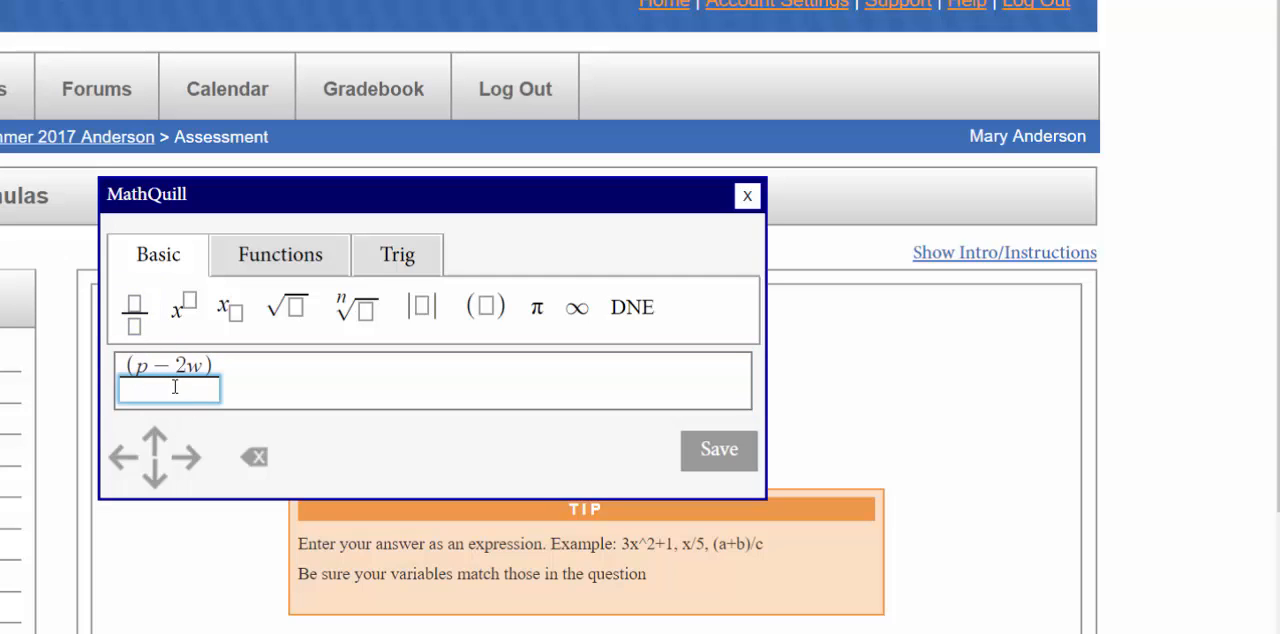
pyautogui.write('2')
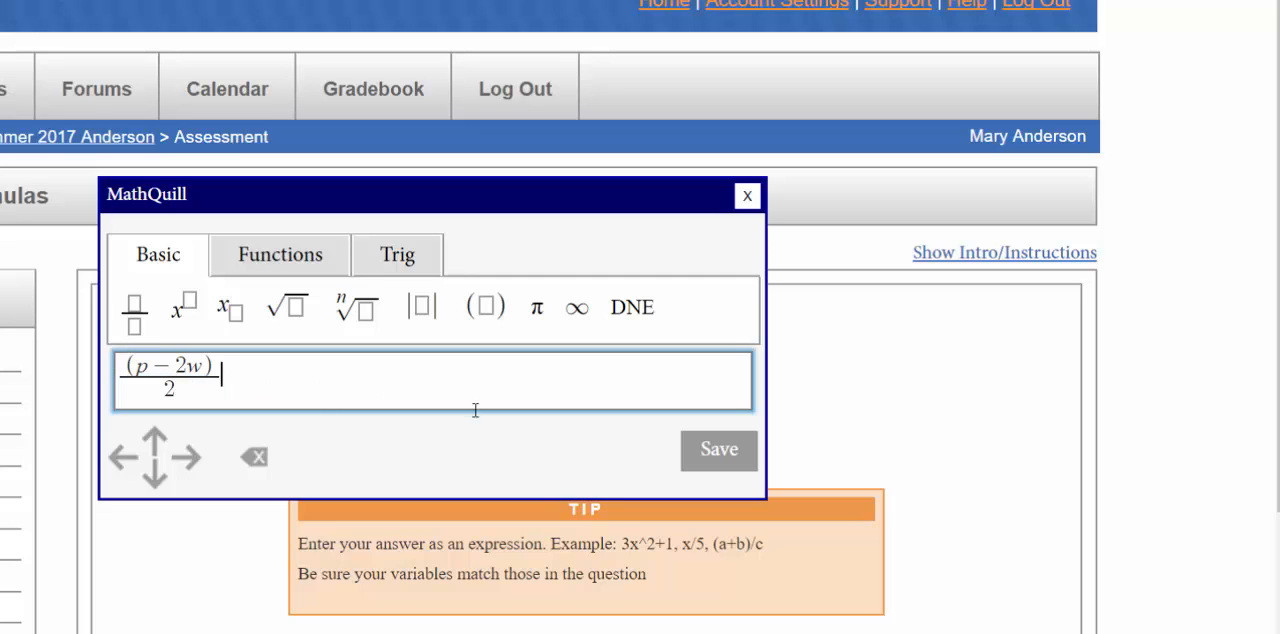
pyautogui.click(718, 448)
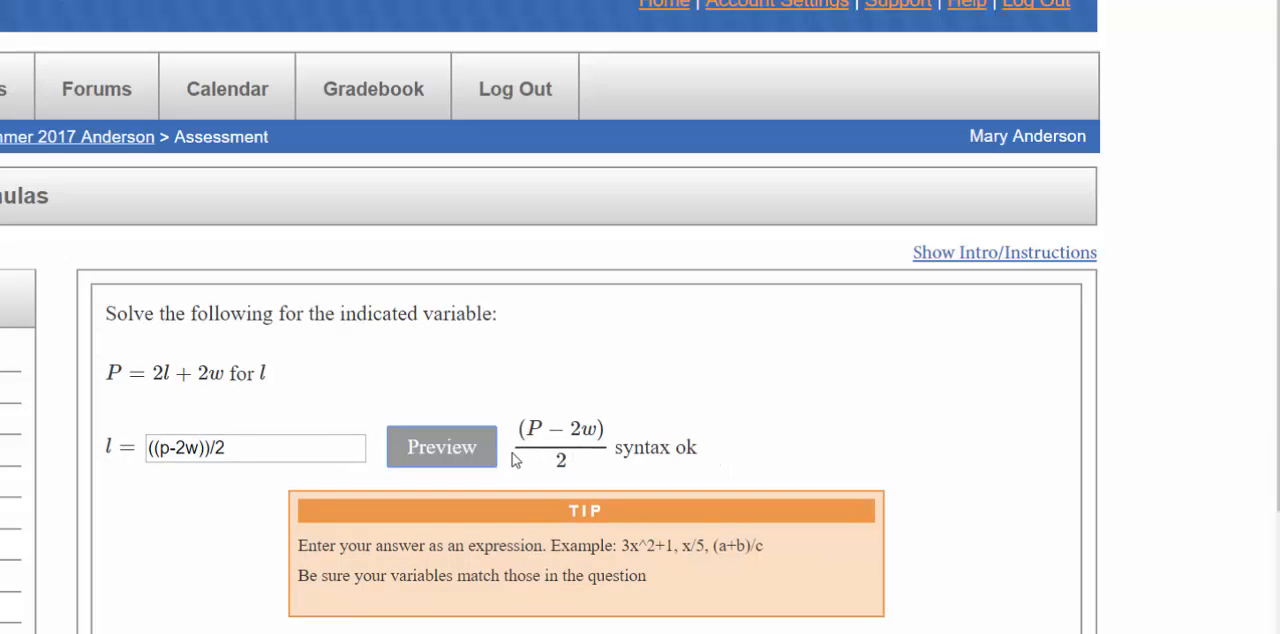
pyautogui.moveTo(608, 448)
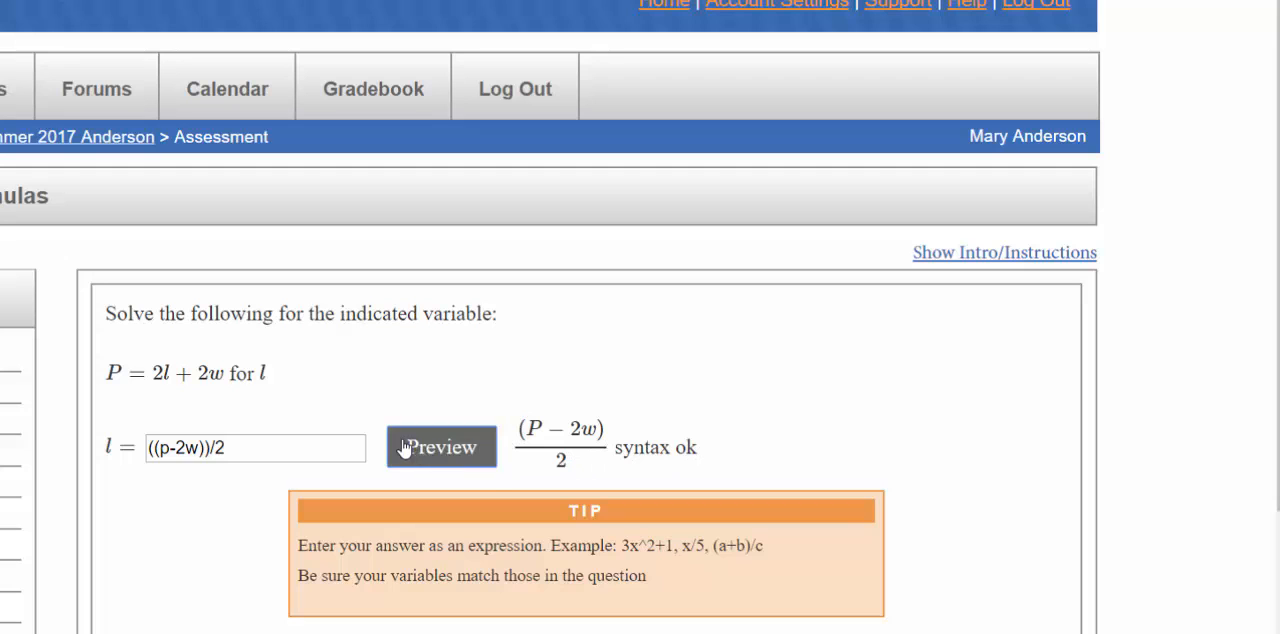
# Submit the answer (p-2w)/2 and receive a score of 1 out of 1.
pyautogui.scroll(-3)
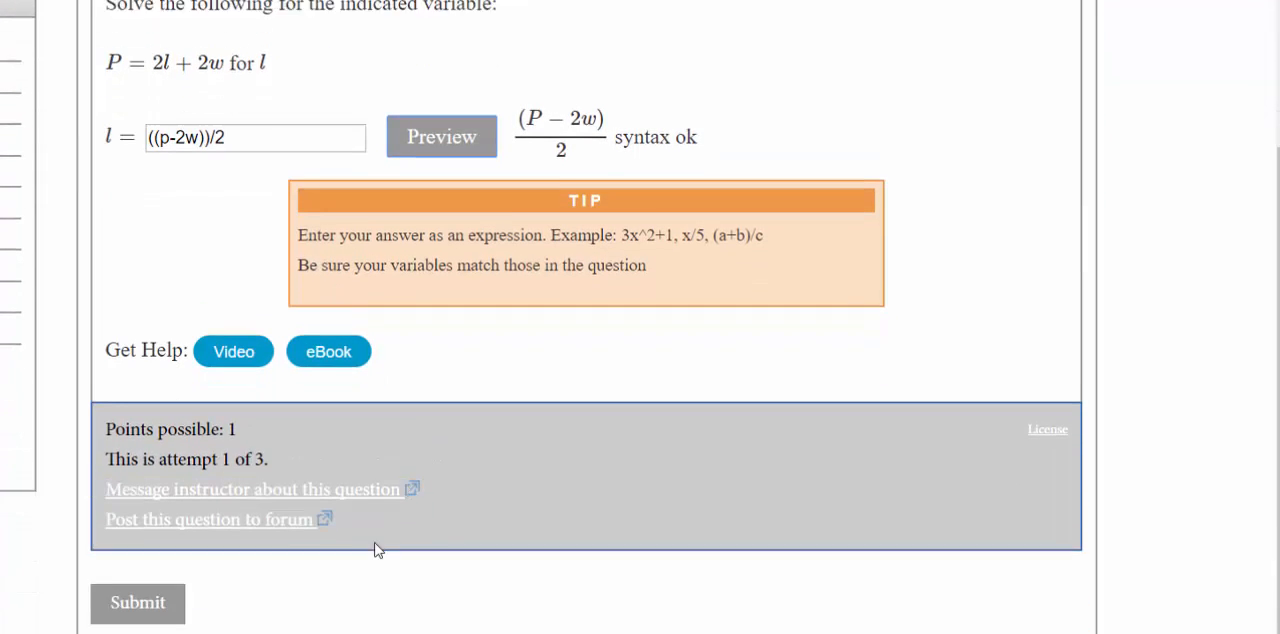
pyautogui.click(136, 602)
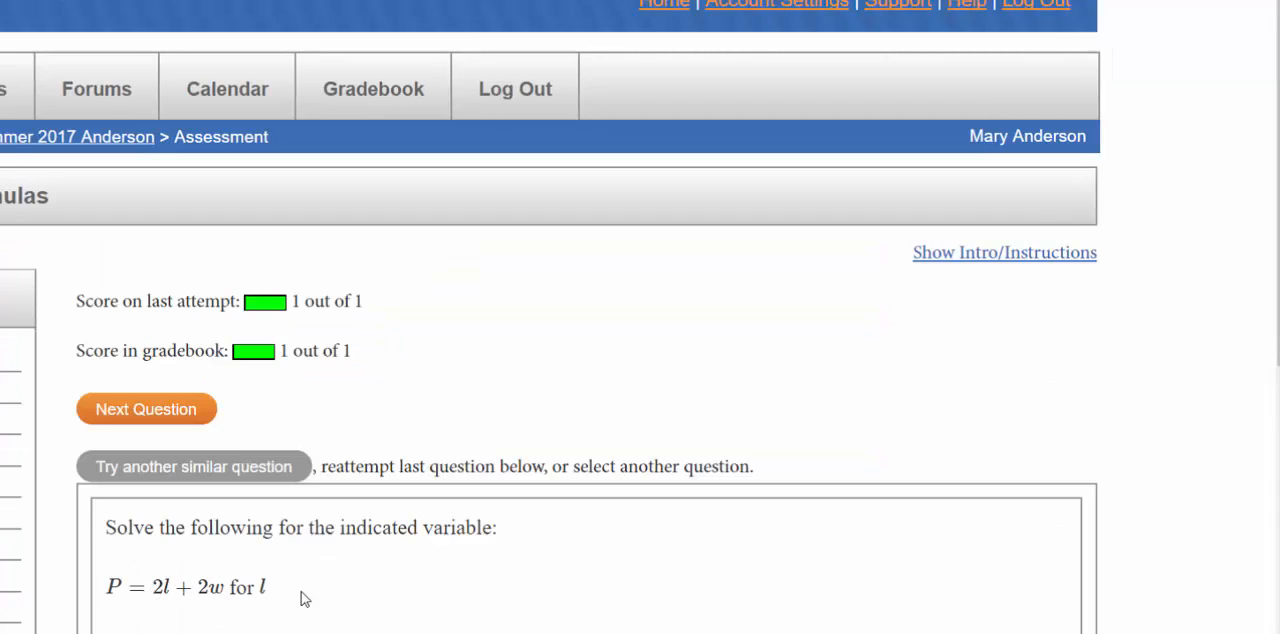
pyautogui.moveTo(590, 584)
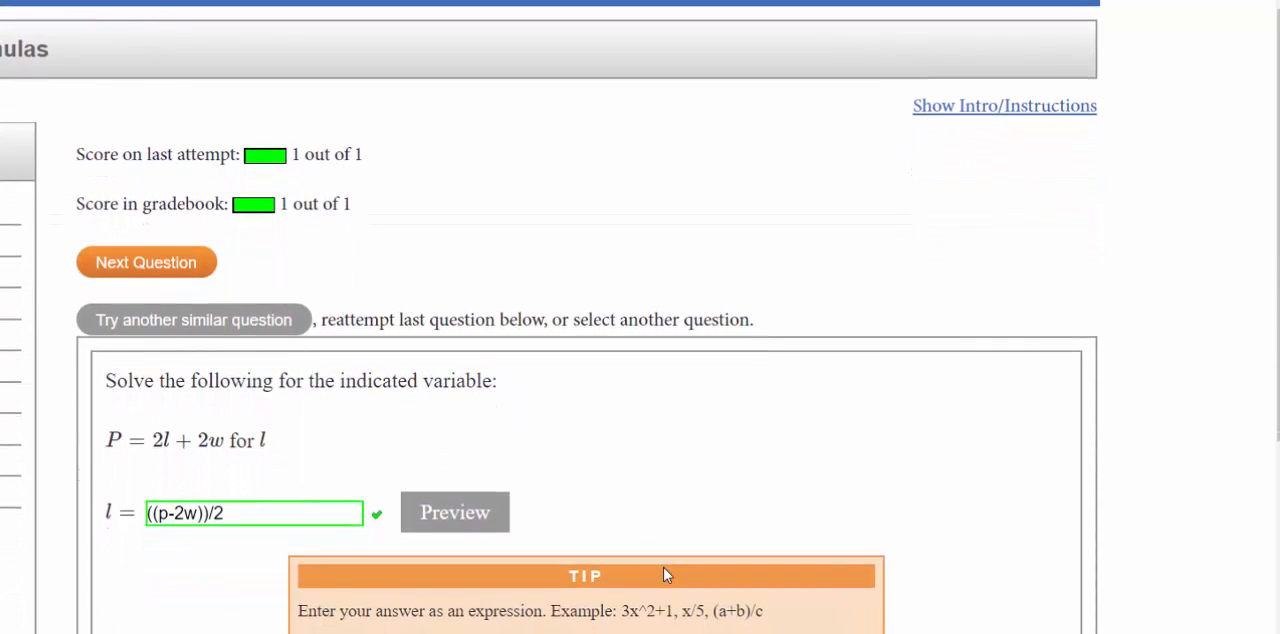
pyautogui.moveTo(692, 532)
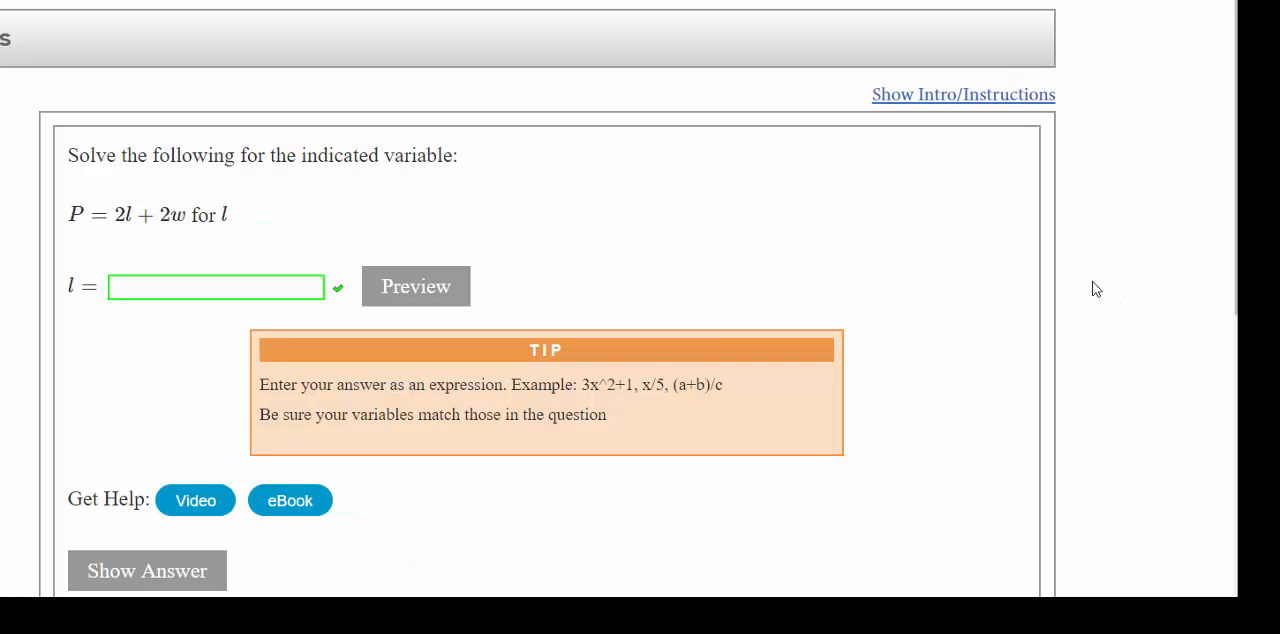
pyautogui.moveTo(878, 232)
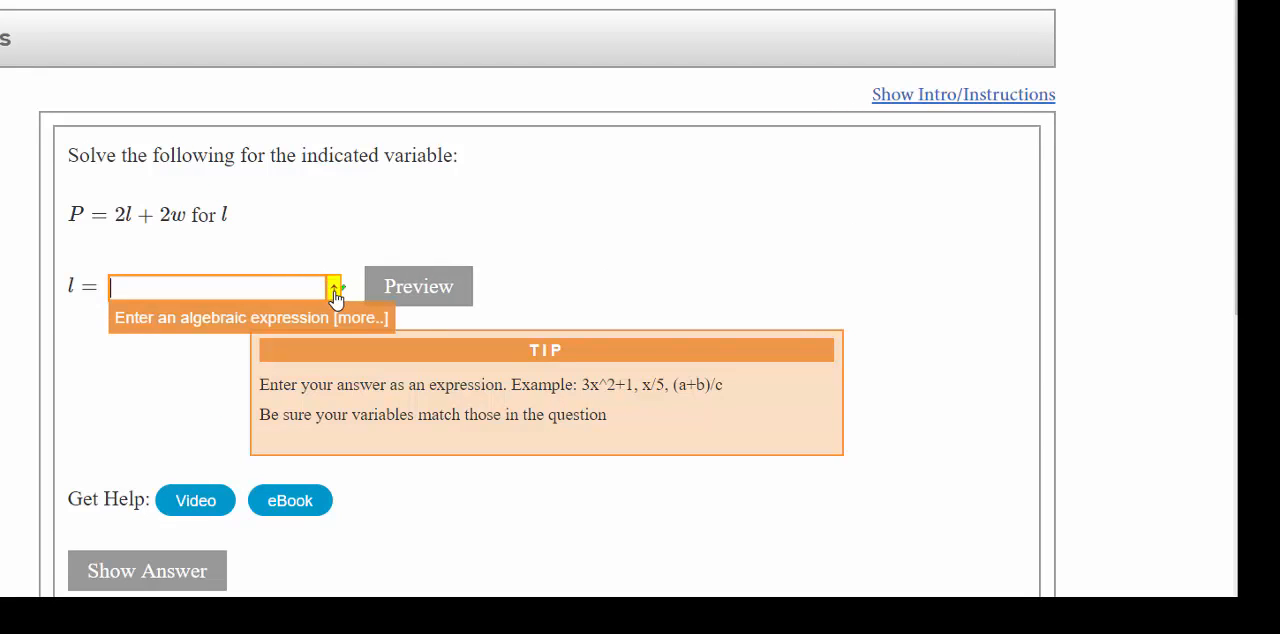
# Rebuild P−2w over 2 in MathQuill with the fraction template and save it as the answer for l.
pyautogui.click(336, 288)
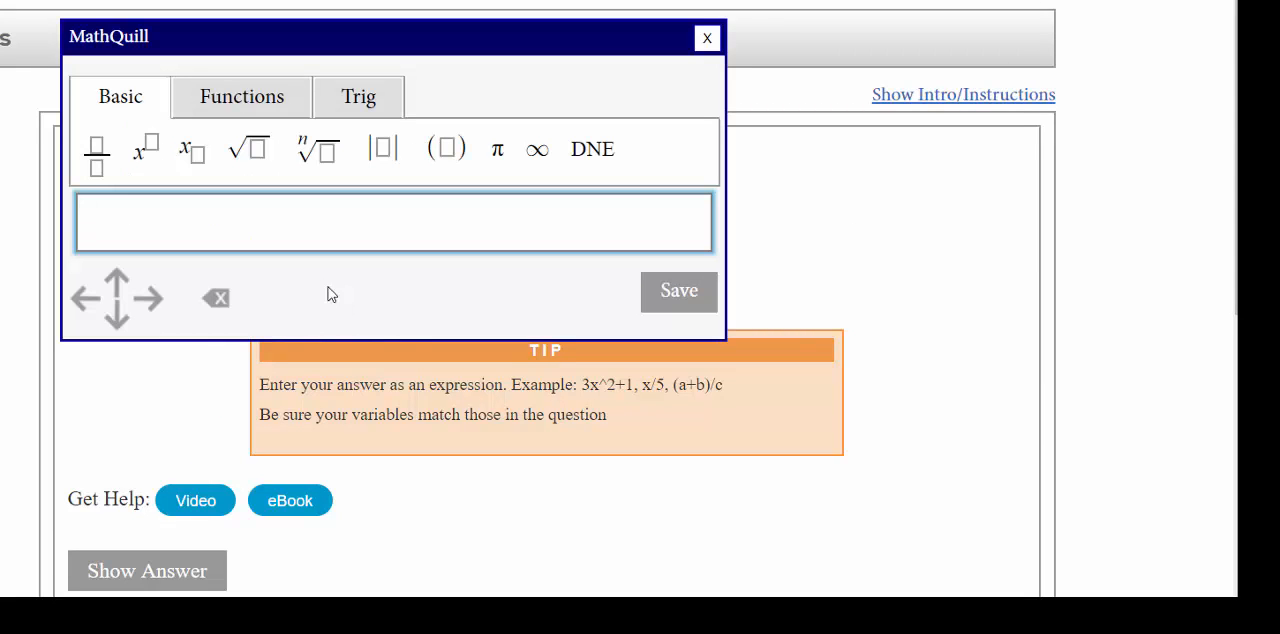
pyautogui.moveTo(96, 150)
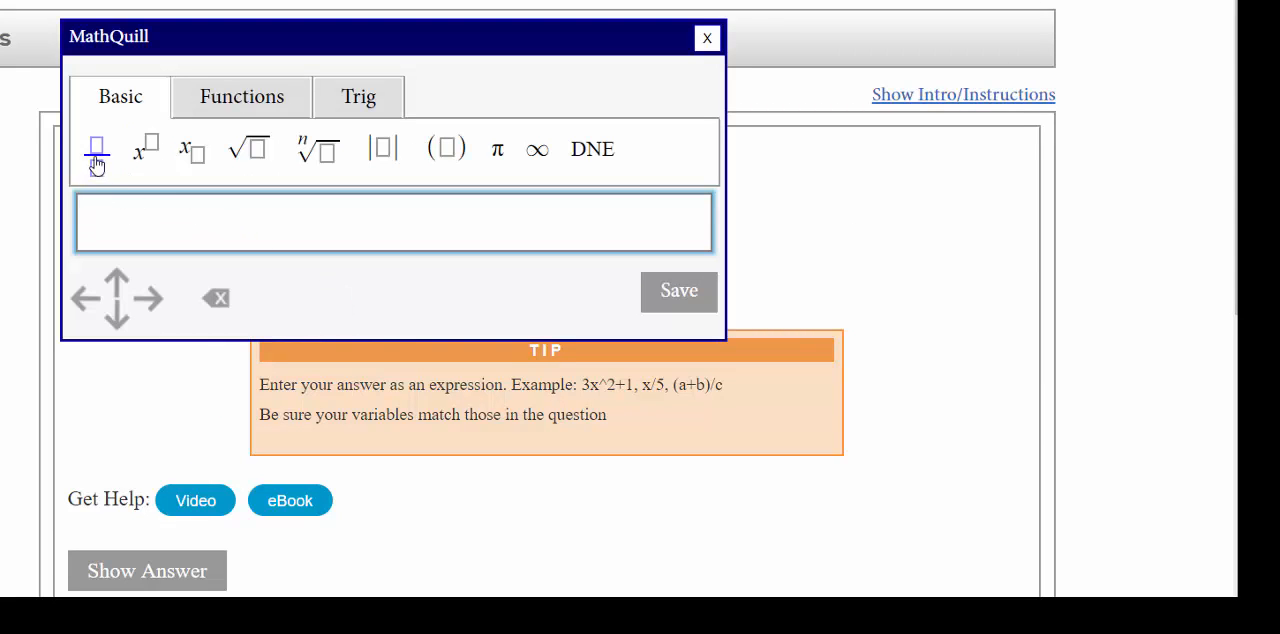
pyautogui.click(96, 148)
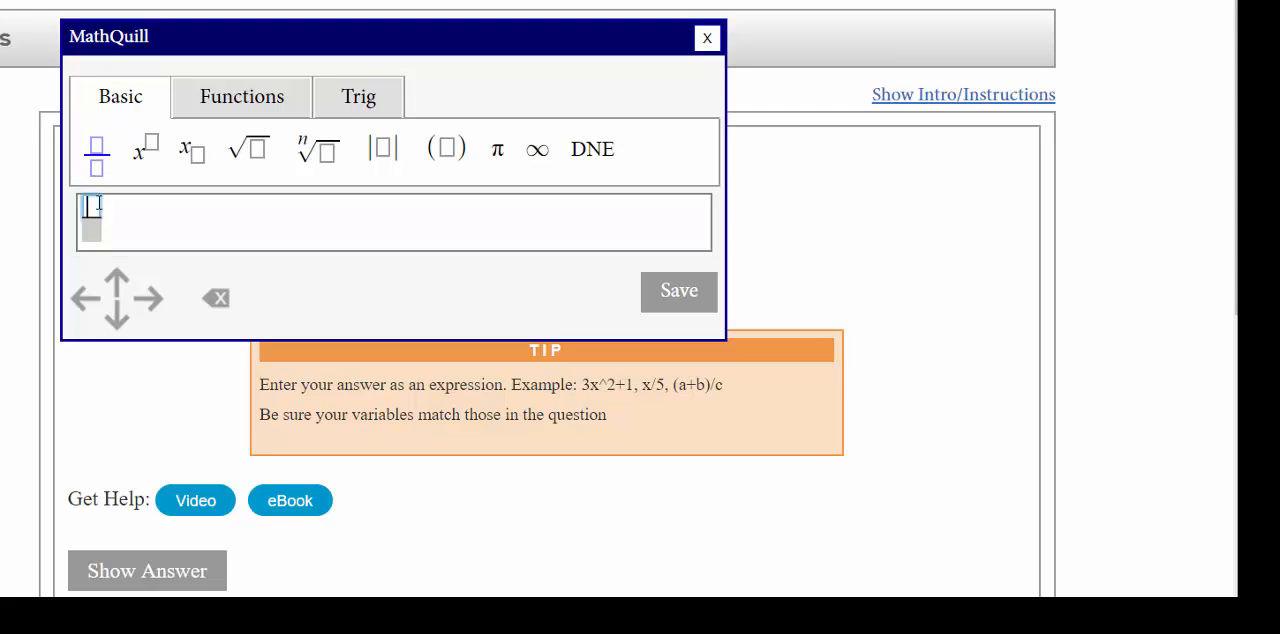
pyautogui.write('P')
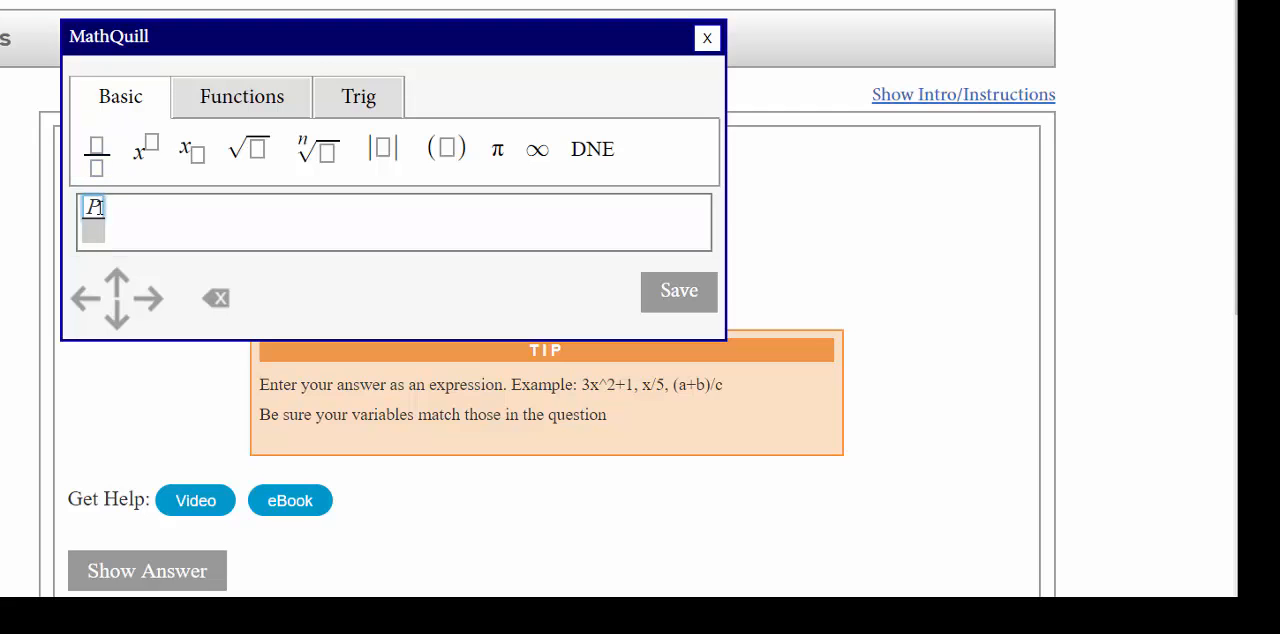
pyautogui.write('-2w')
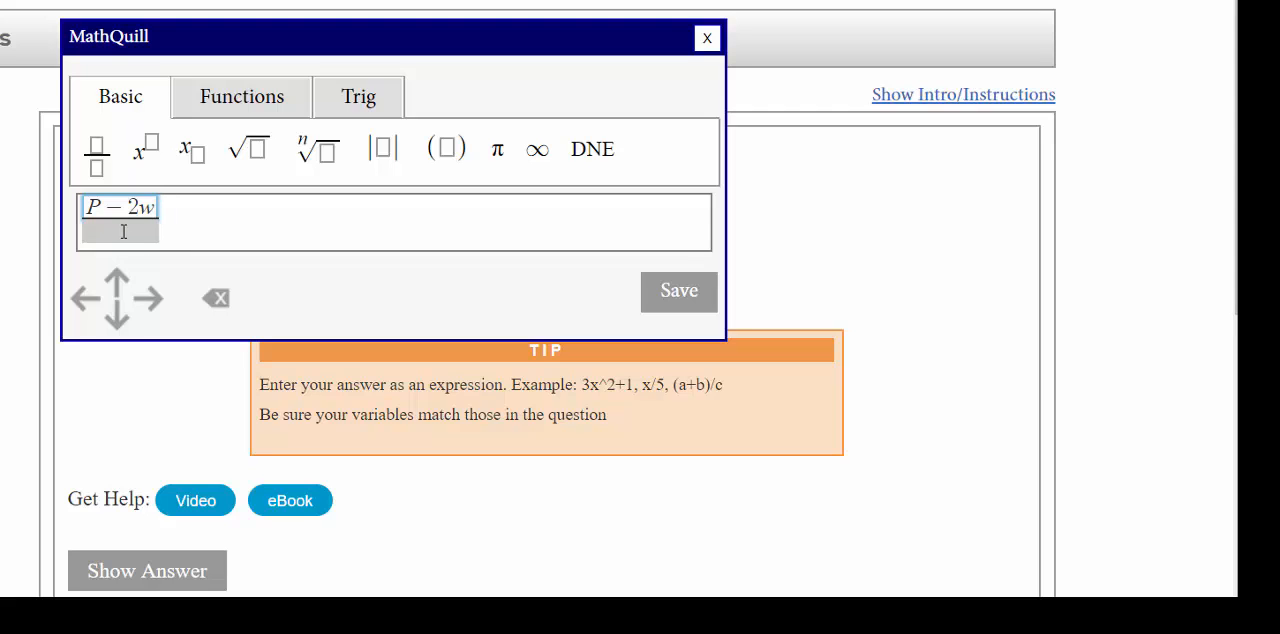
pyautogui.click(678, 290)
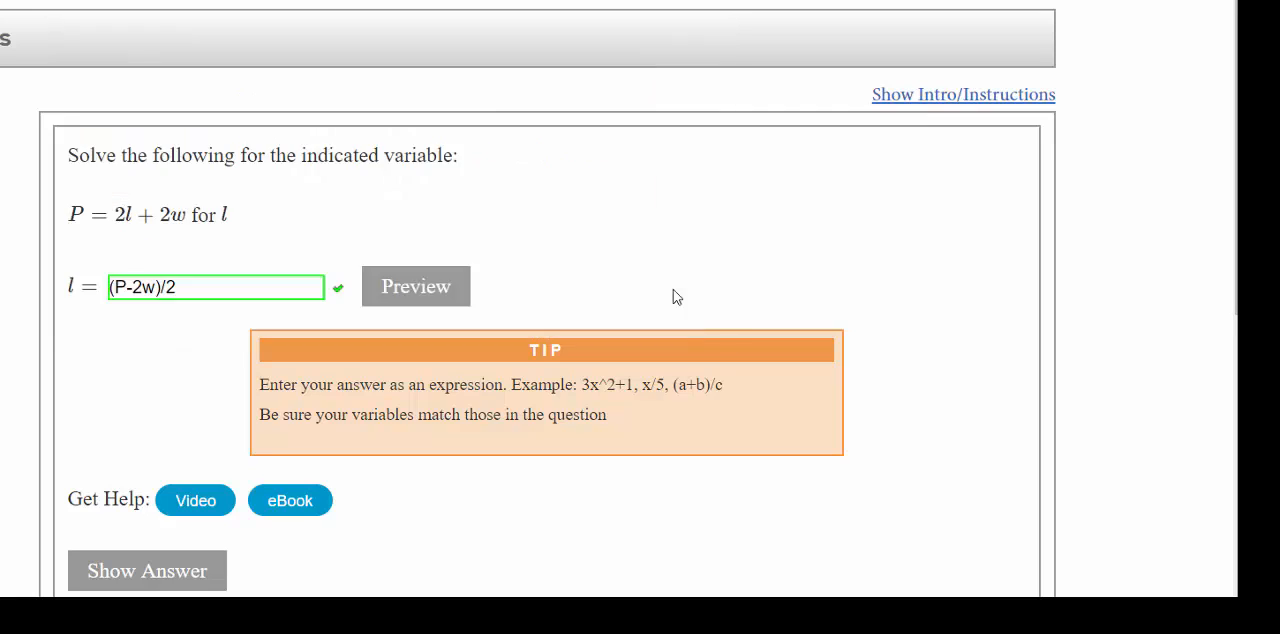
pyautogui.click(416, 286)
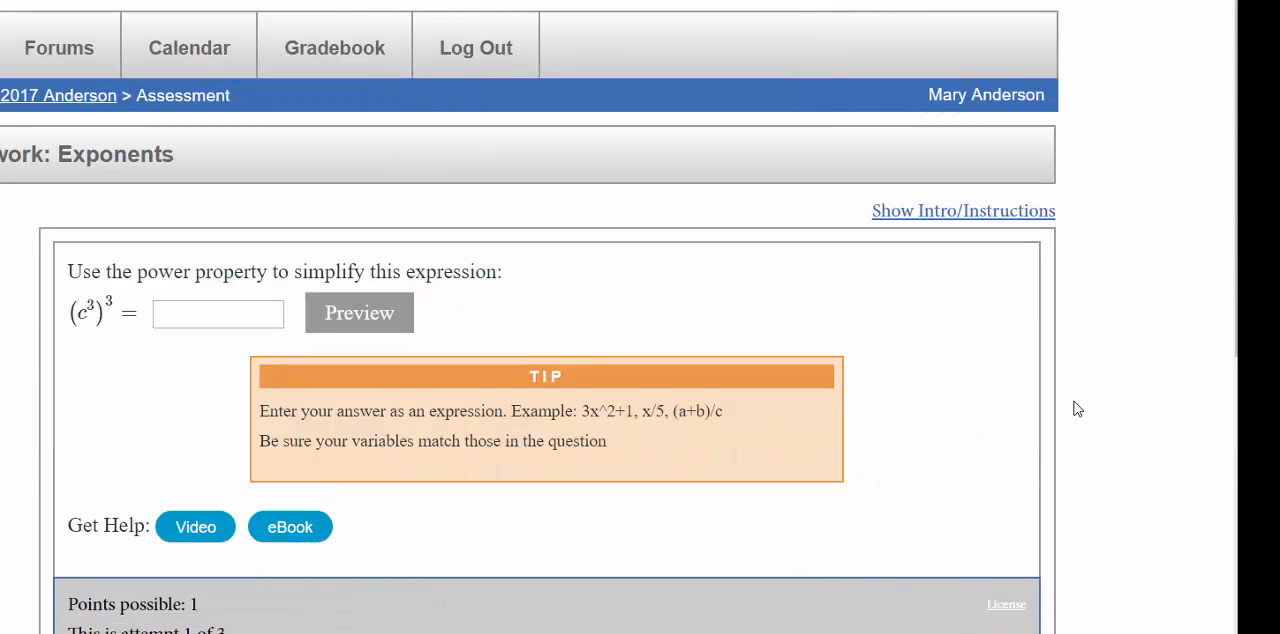
pyautogui.moveTo(492, 388)
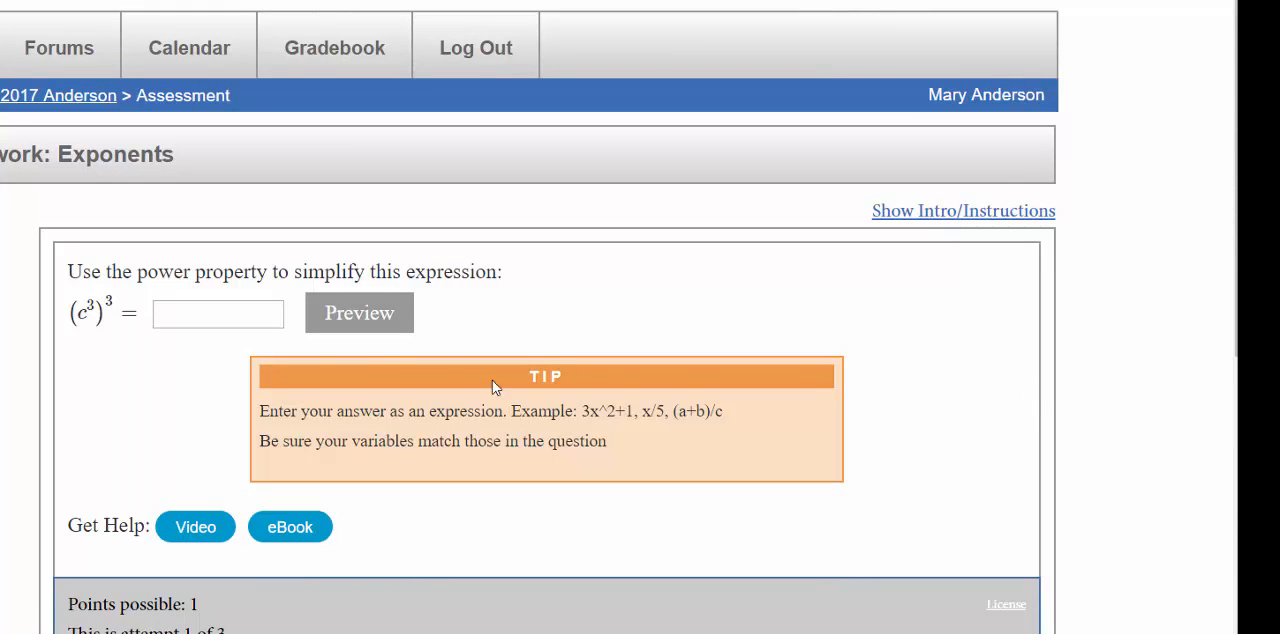
# Enter c^9 for (c^3)^3 and preview it as c⁹ with syntax ok.
pyautogui.click(218, 312)
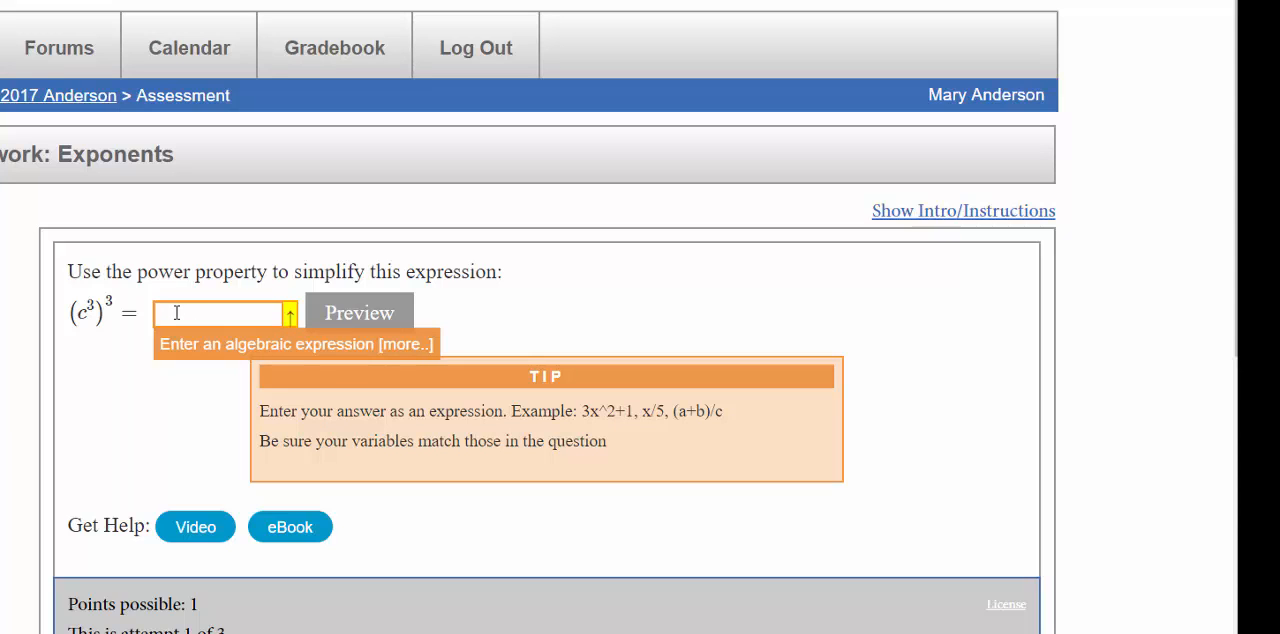
pyautogui.write('c')
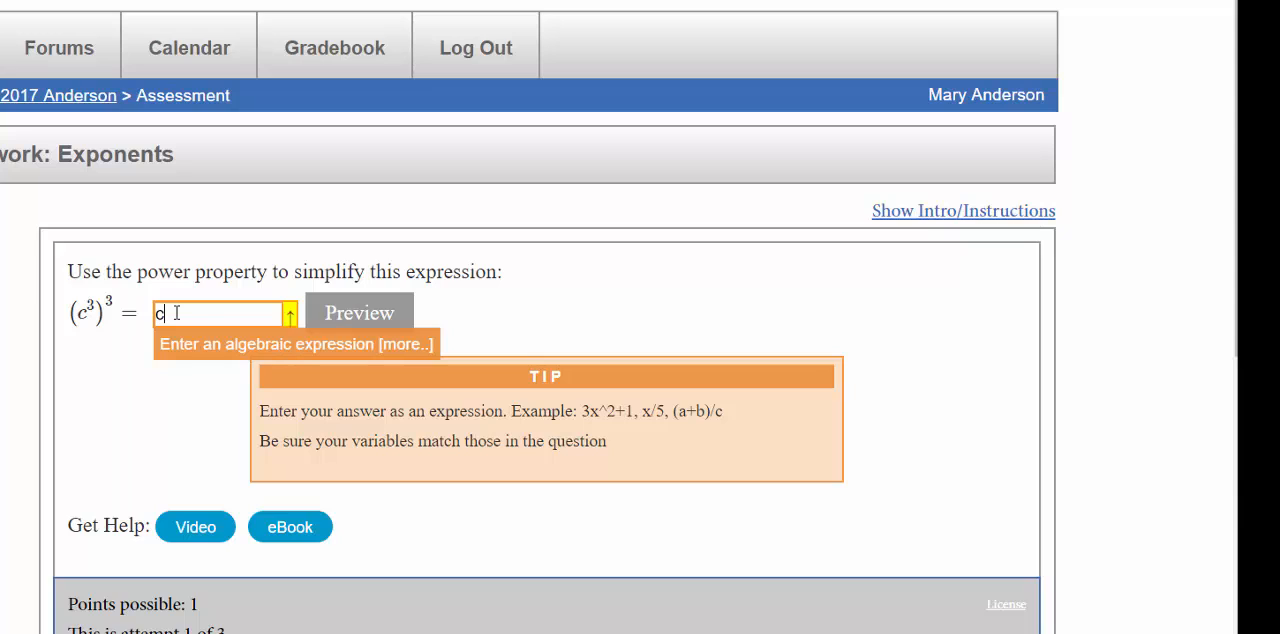
pyautogui.write('^')
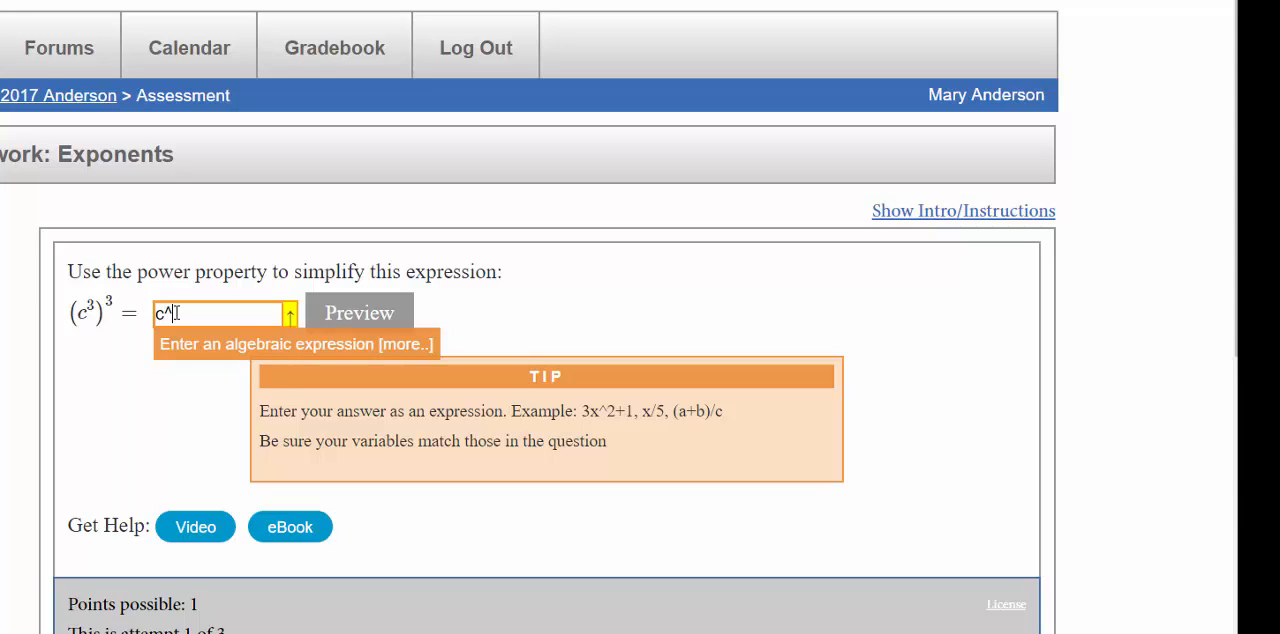
pyautogui.write('9')
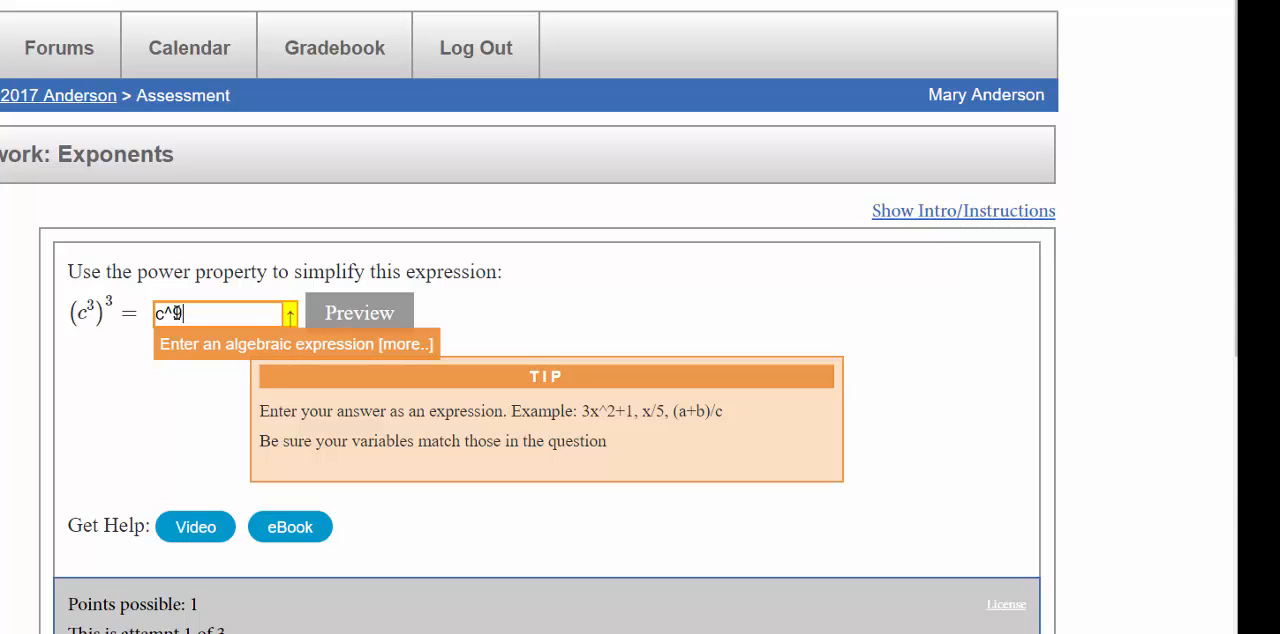
pyautogui.click(360, 312)
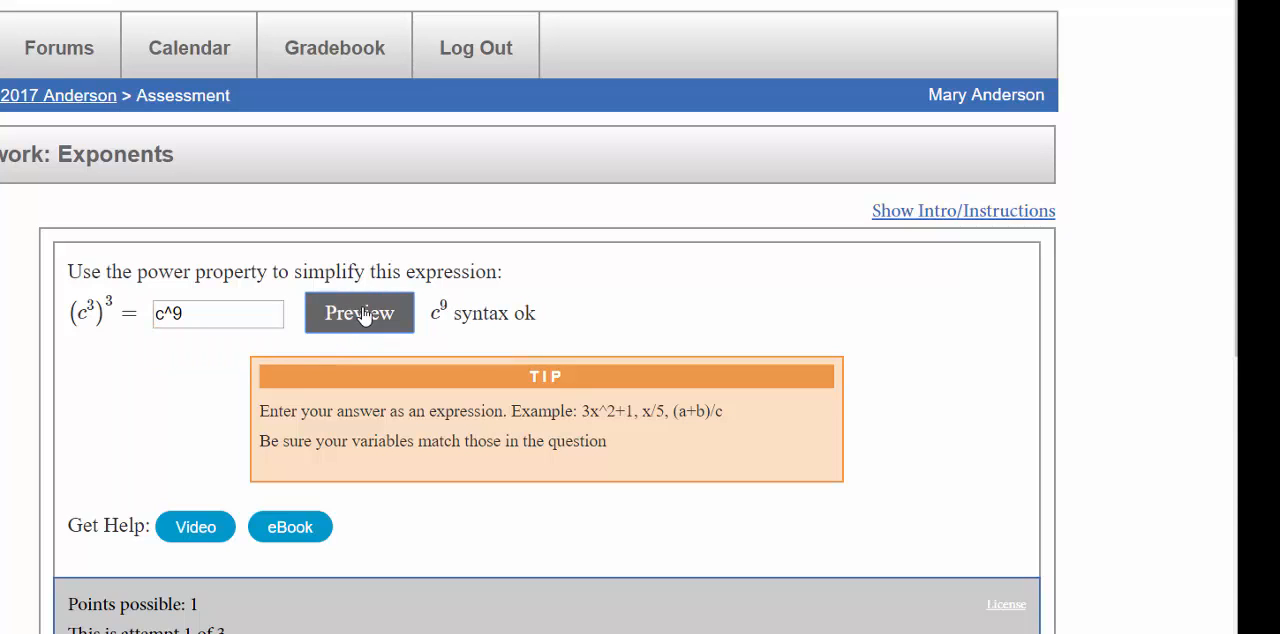
pyautogui.moveTo(220, 314)
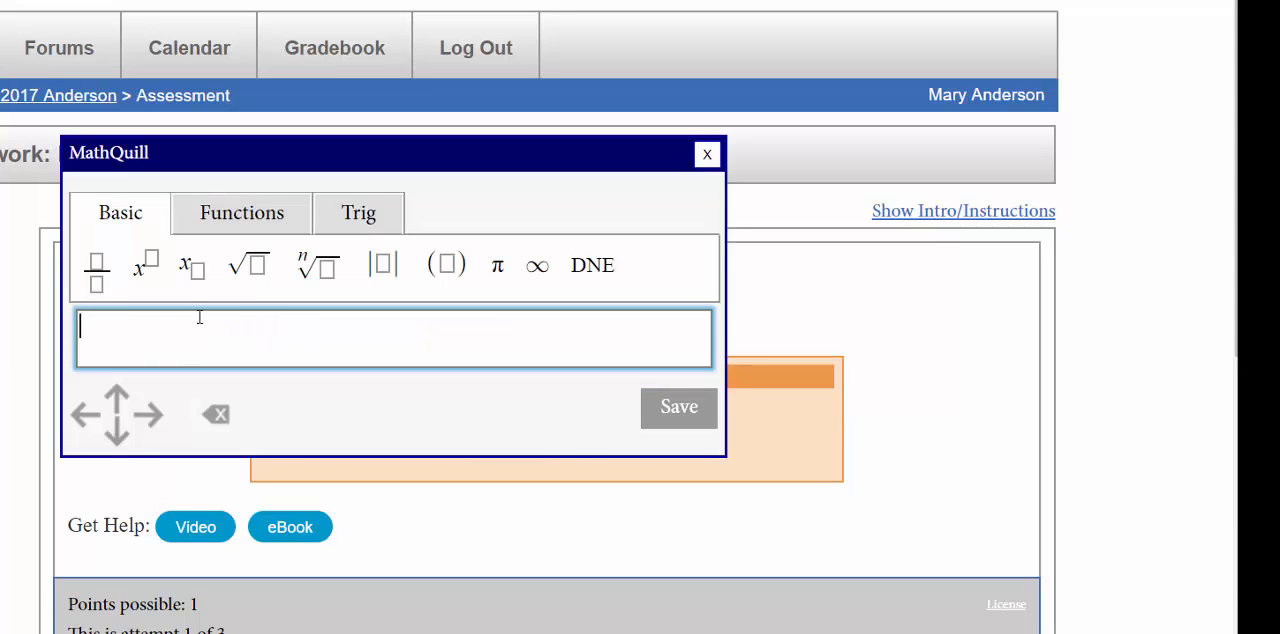
pyautogui.moveTo(116, 330)
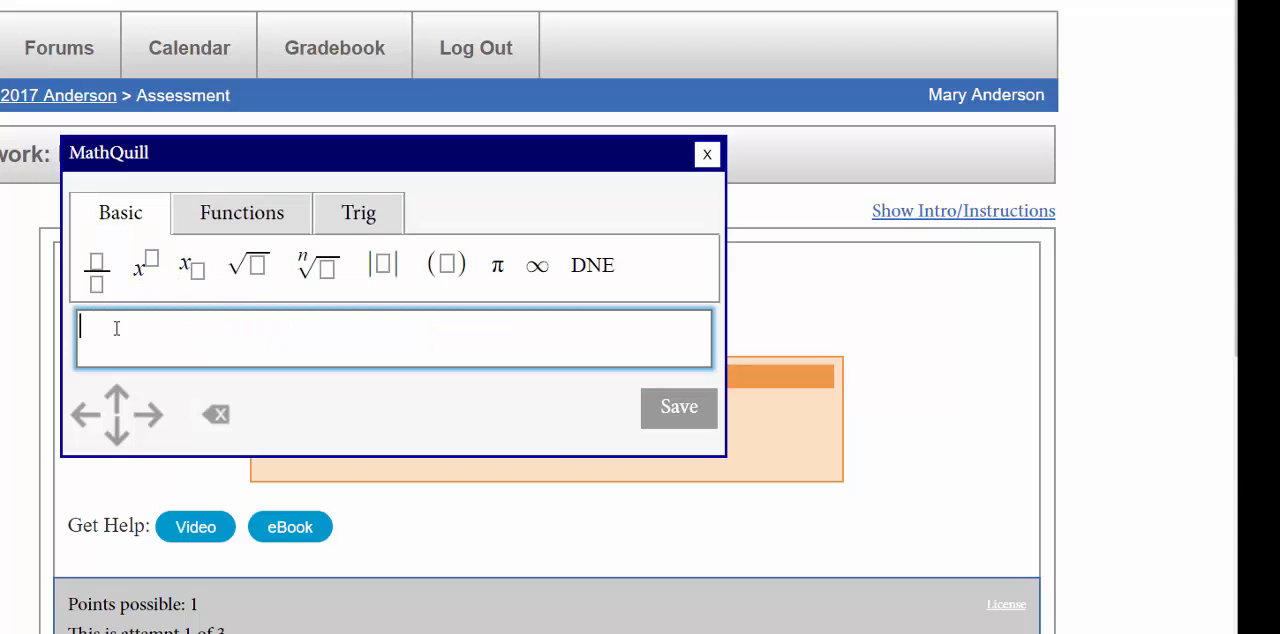
# Build c with exponent 9 in MathQuill using the exponent button.
pyautogui.write('c')
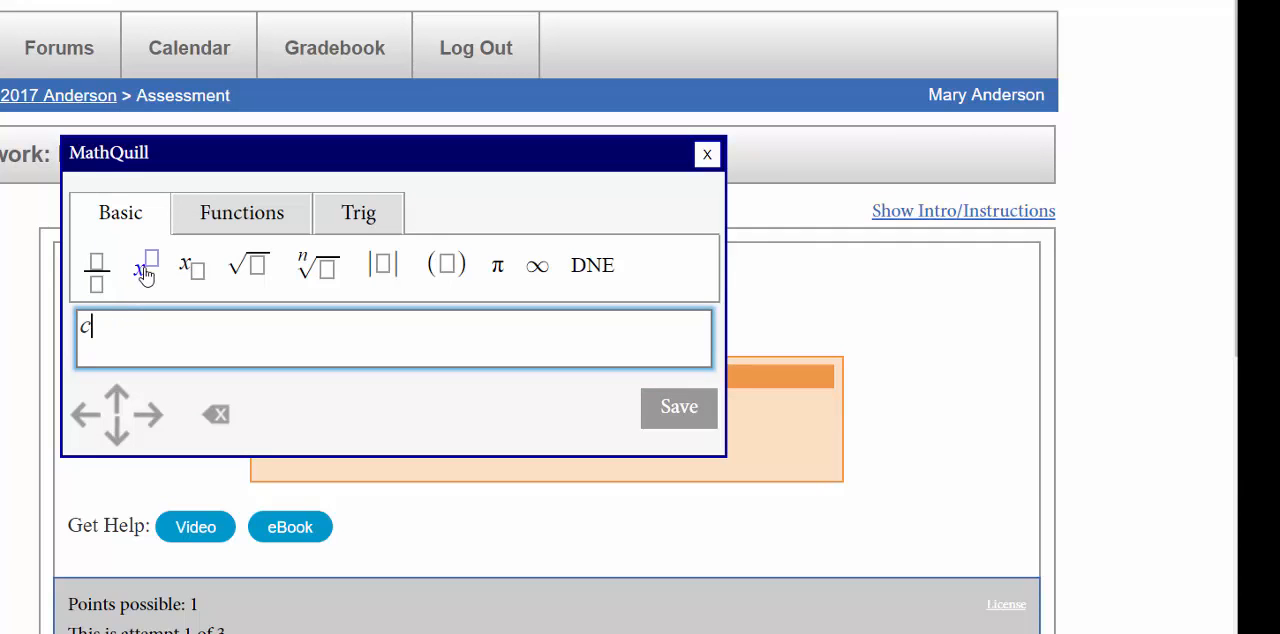
pyautogui.click(144, 264)
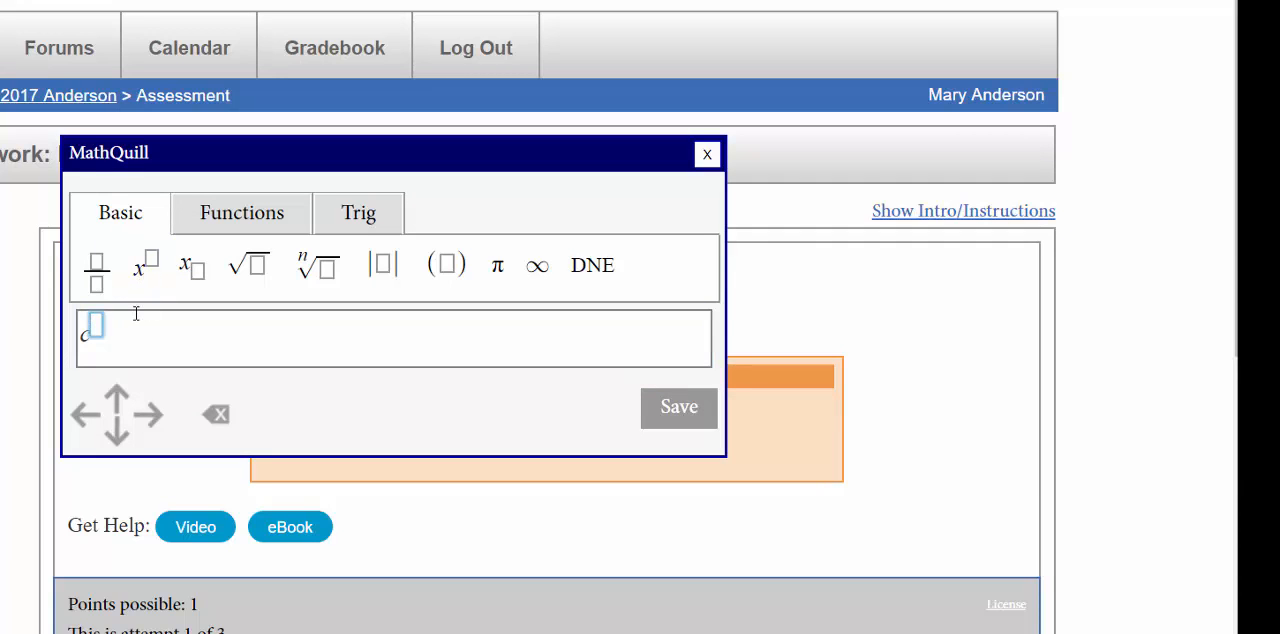
pyautogui.write('9')
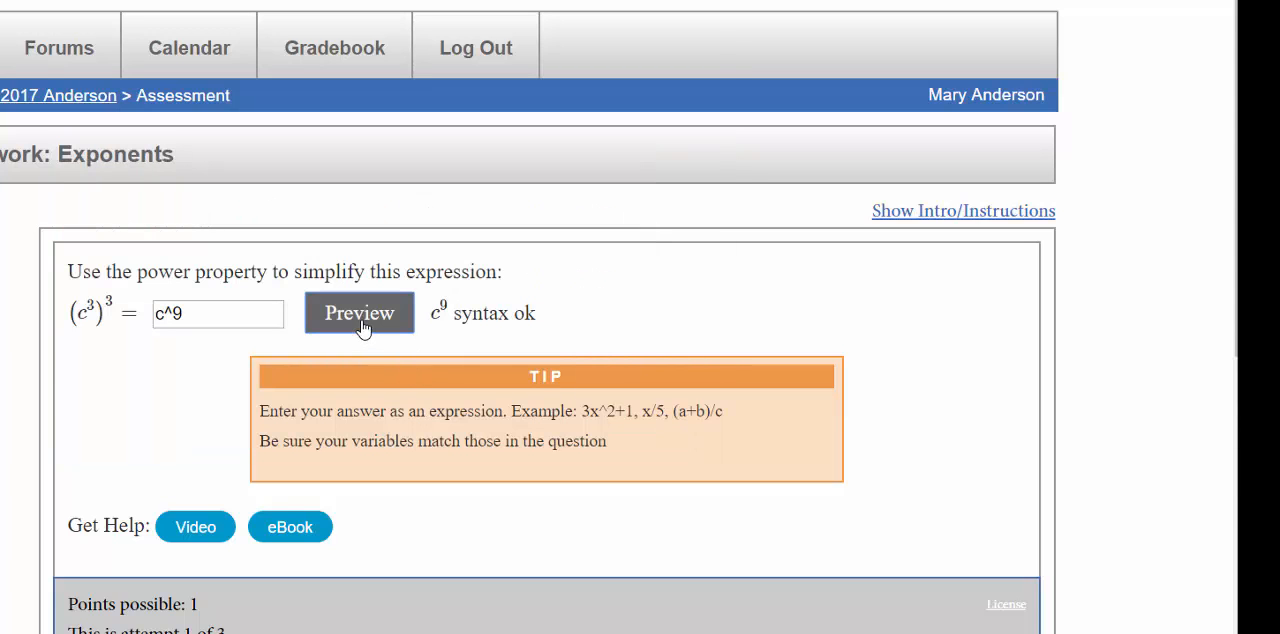
pyautogui.moveTo(528, 332)
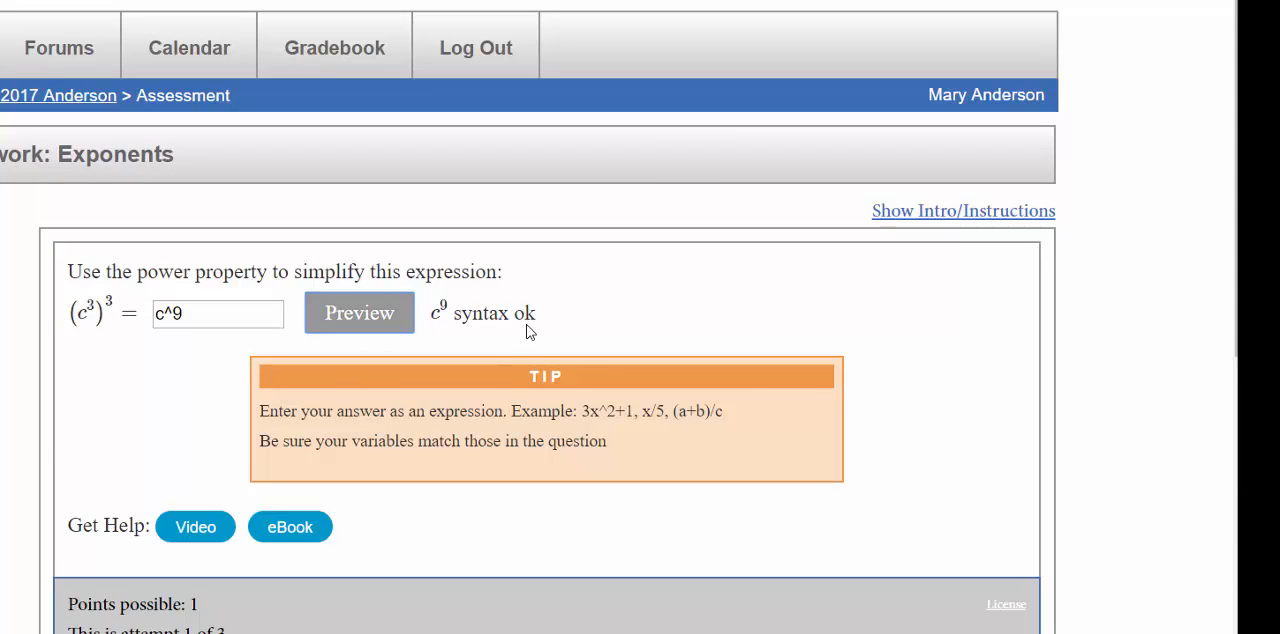
pyautogui.moveTo(670, 336)
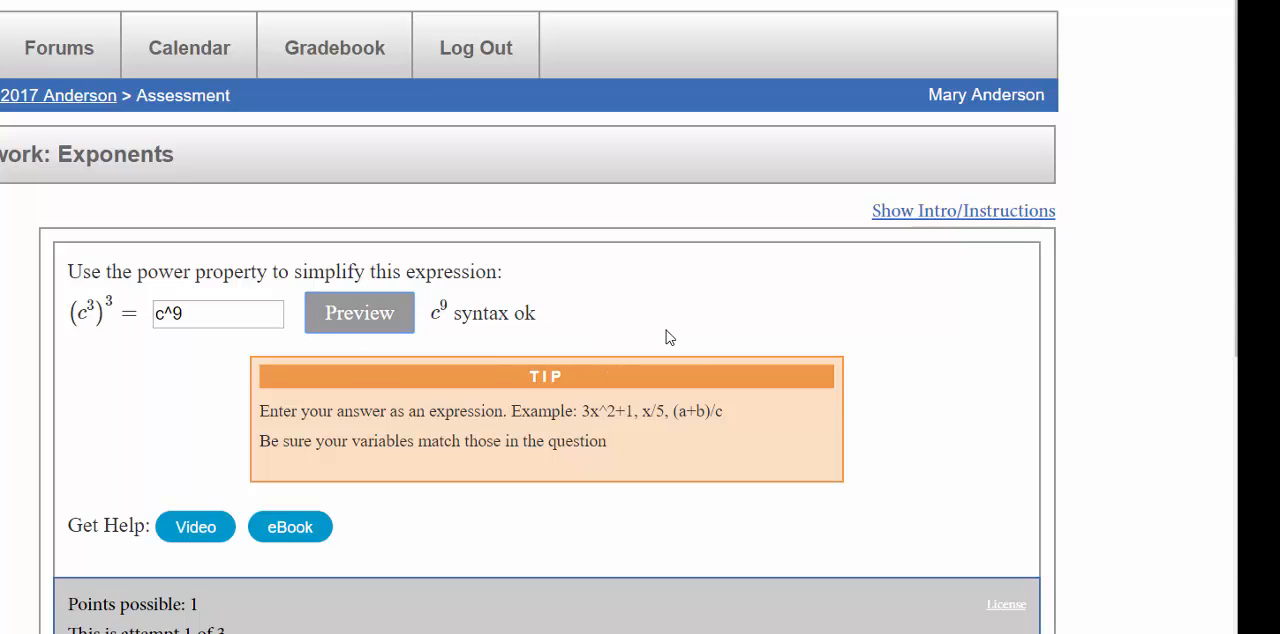
pyautogui.moveTo(684, 336)
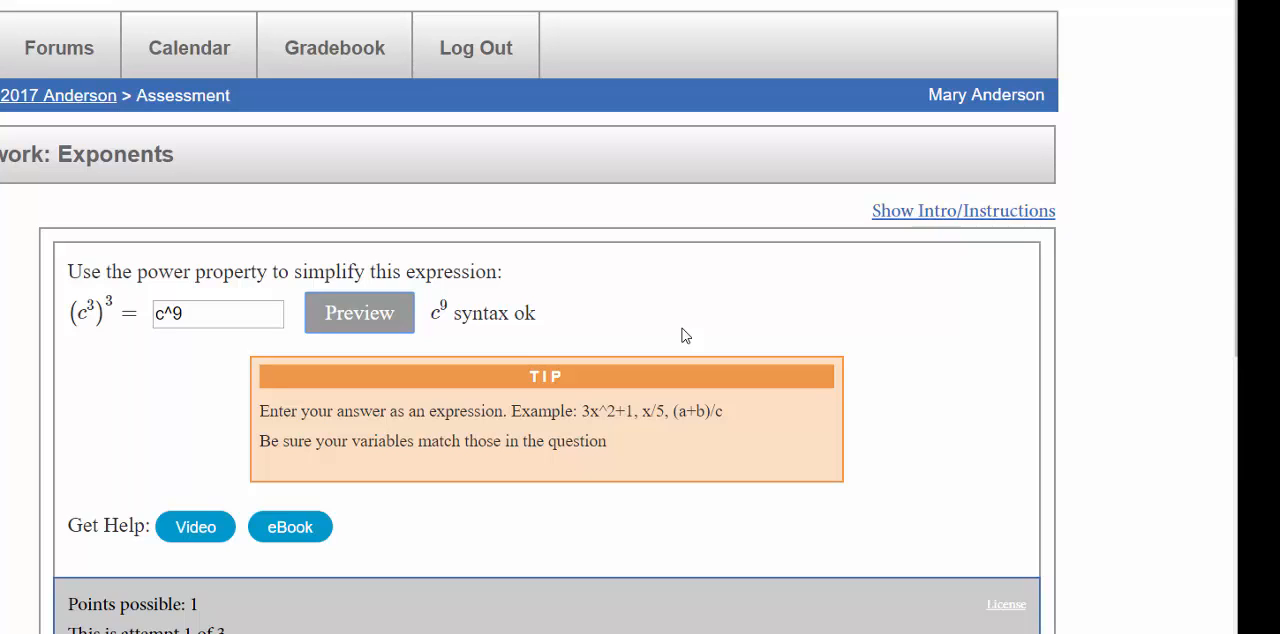
pyautogui.moveTo(842, 338)
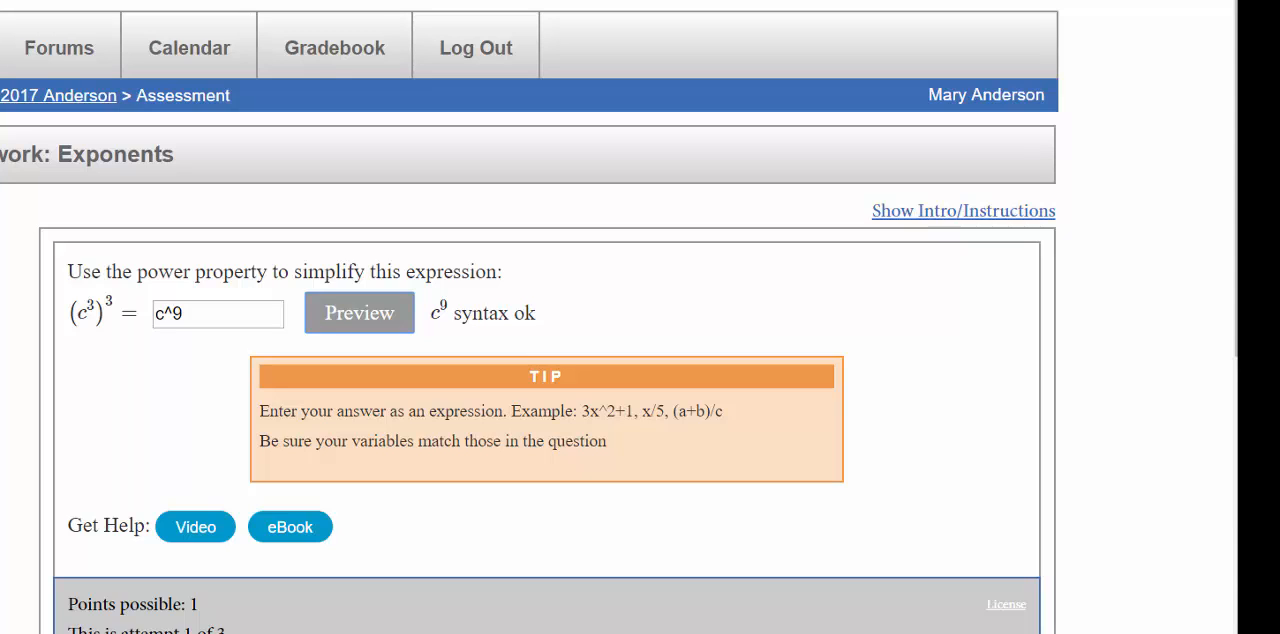
pyautogui.moveTo(1096, 202)
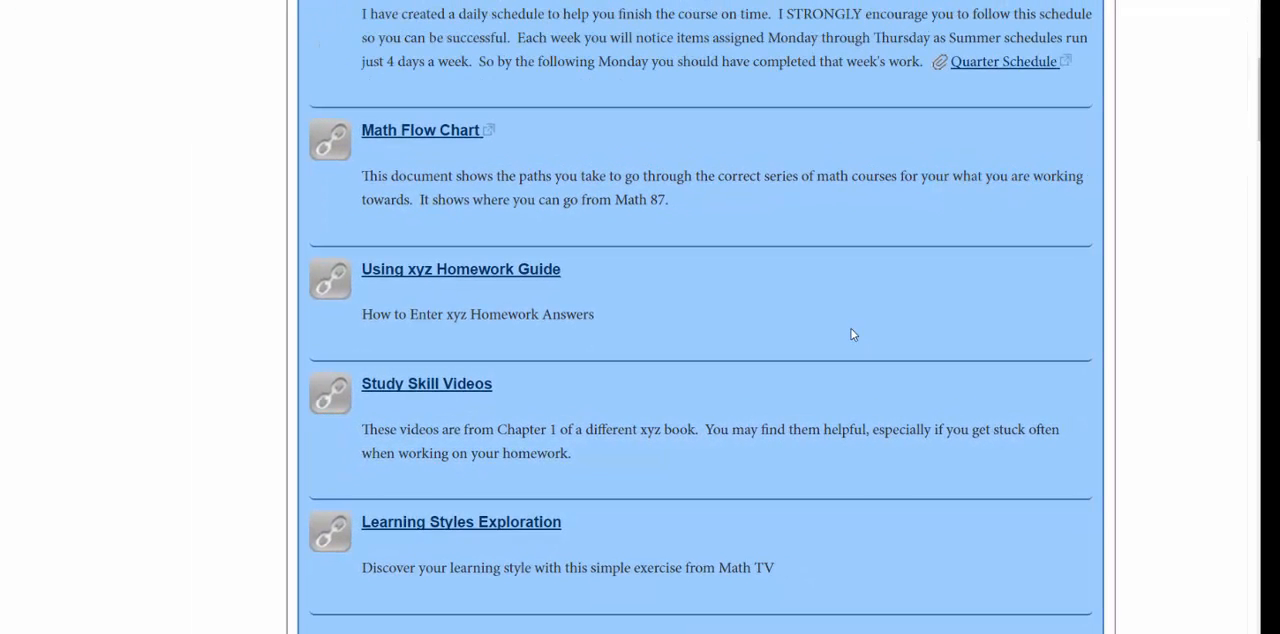
# Open the Using xyz Homework Guide PDF from the course page.
pyautogui.scroll(3)
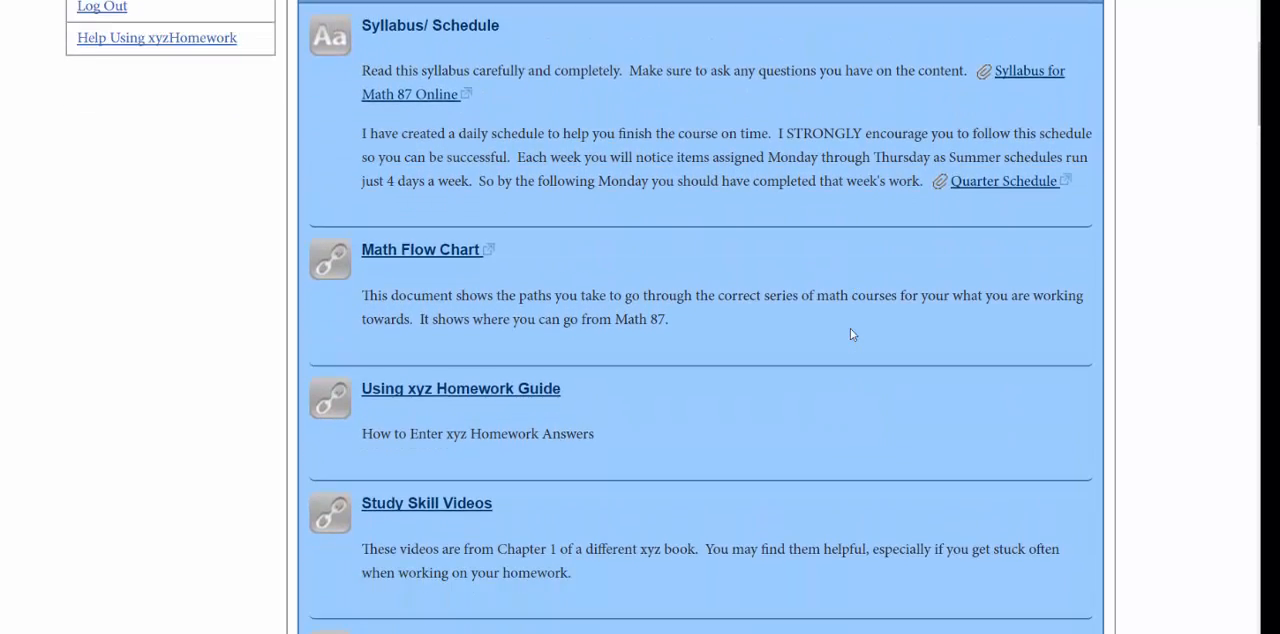
pyautogui.scroll(-3)
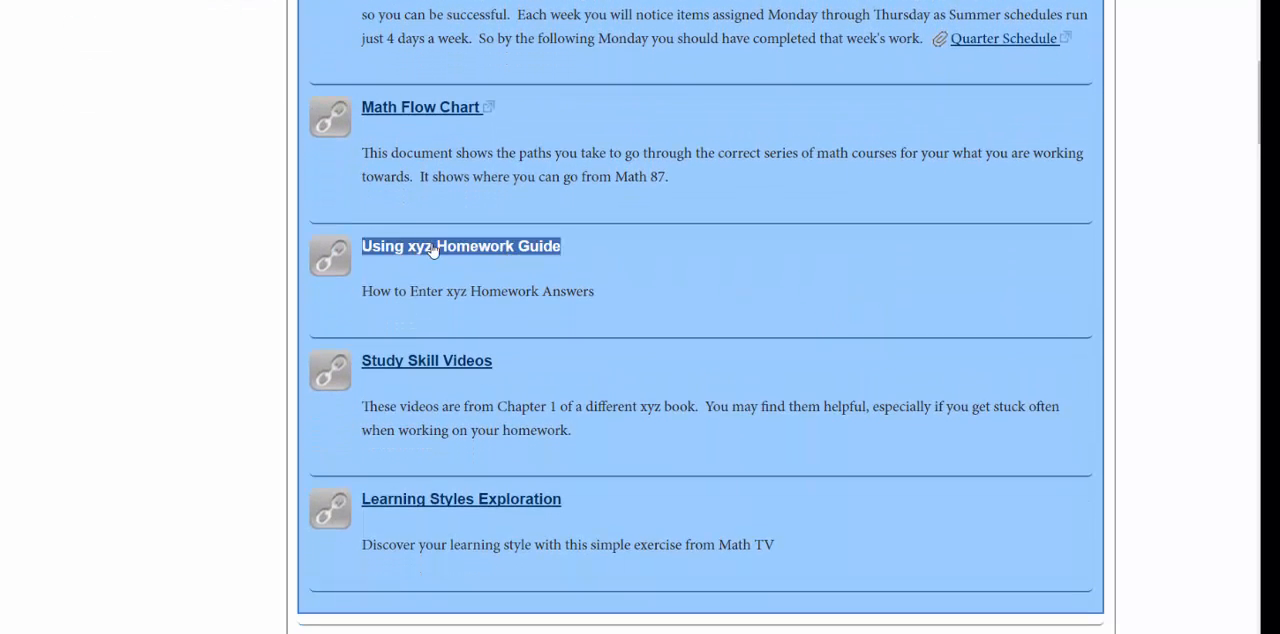
pyautogui.click(460, 246)
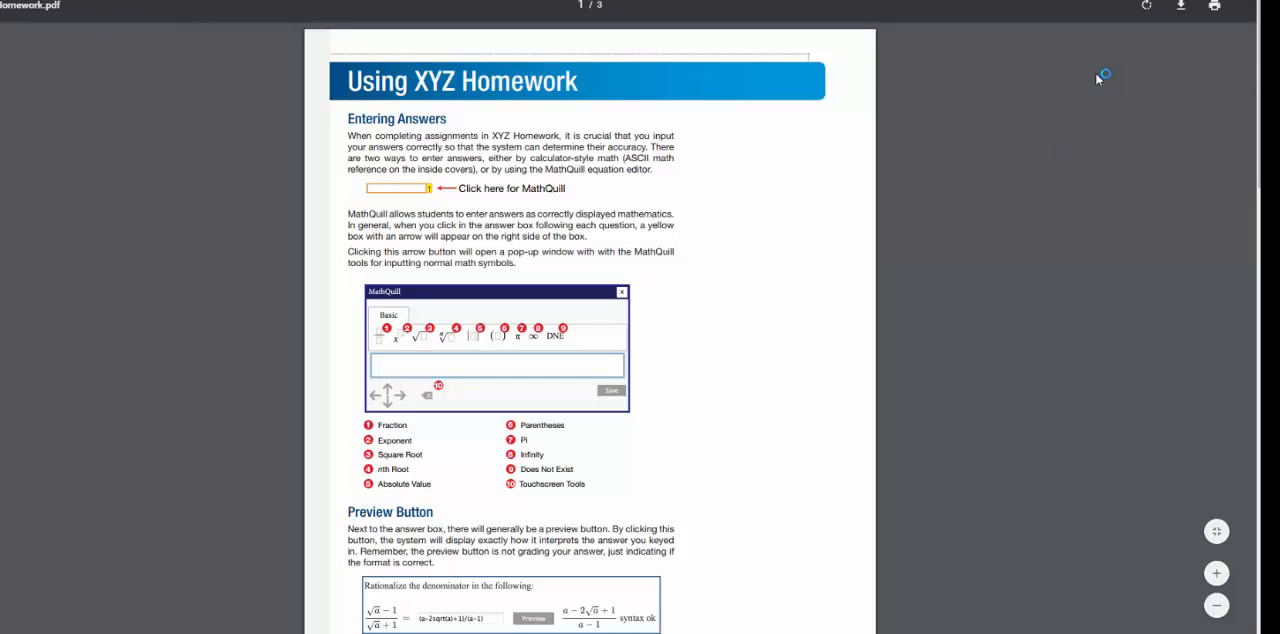